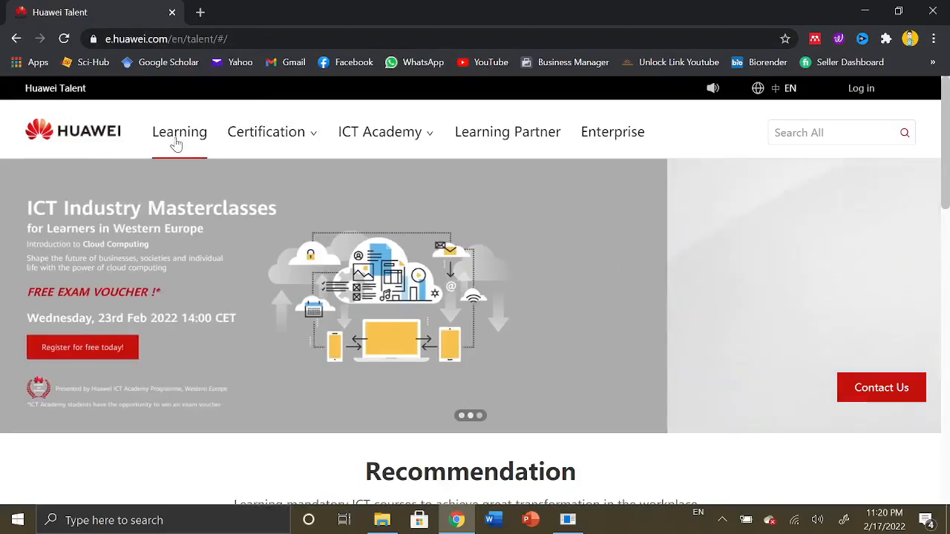
# Go to the Learning section and browse the list of 250+ Chinese and English online courses
pyautogui.click(178, 130)
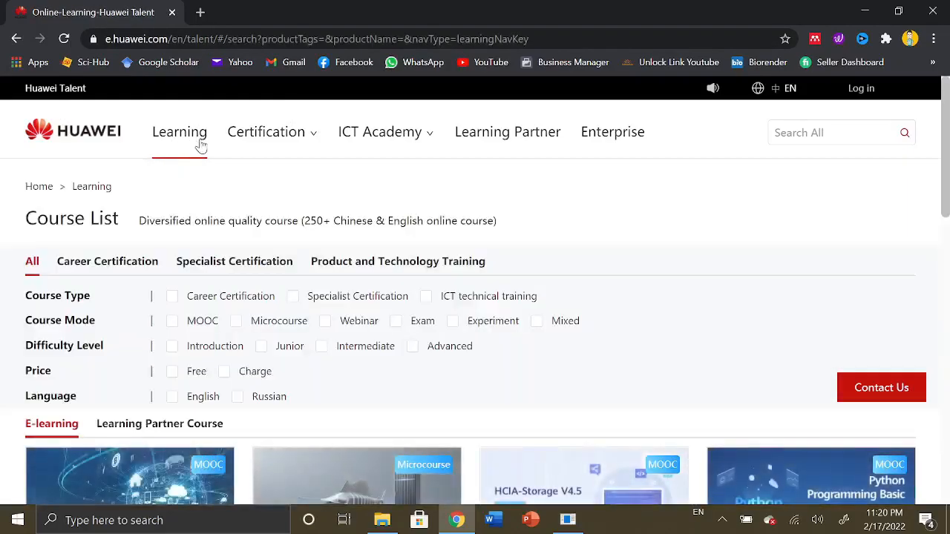
pyautogui.moveTo(653, 196)
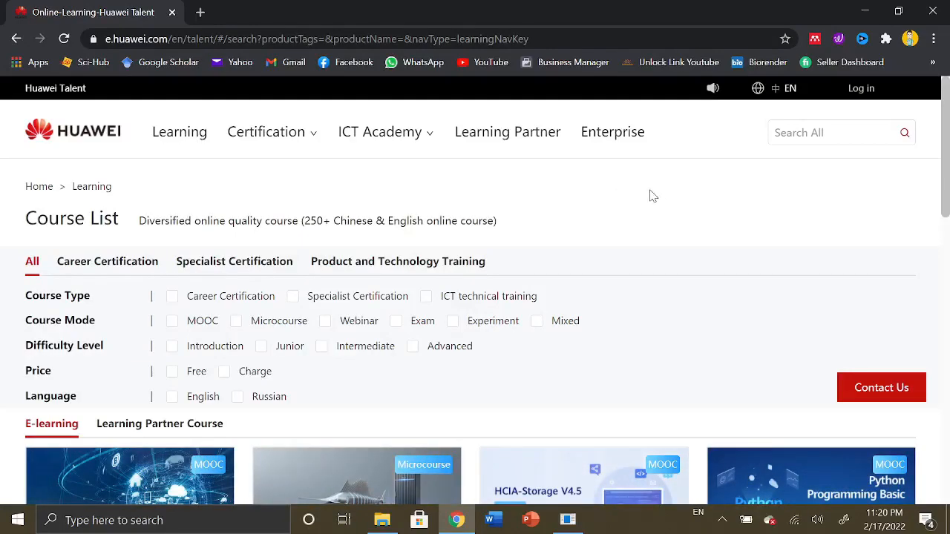
pyautogui.scroll(-3)
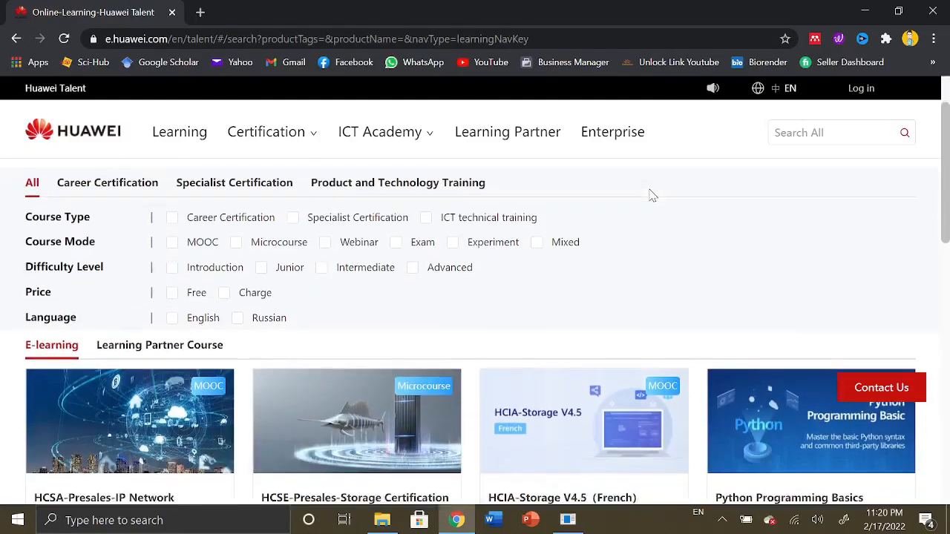
pyautogui.scroll(-3)
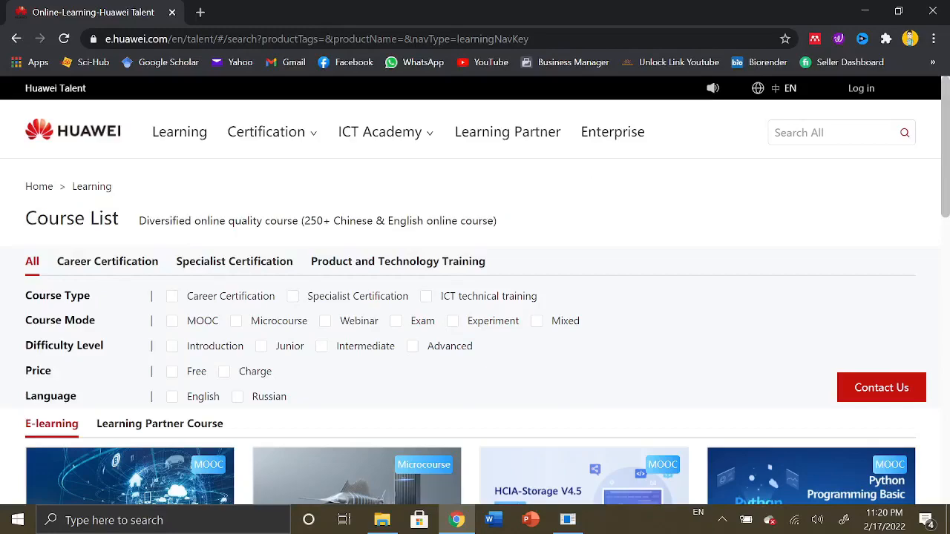
pyautogui.moveTo(304, 219); pyautogui.dragTo(488, 220)
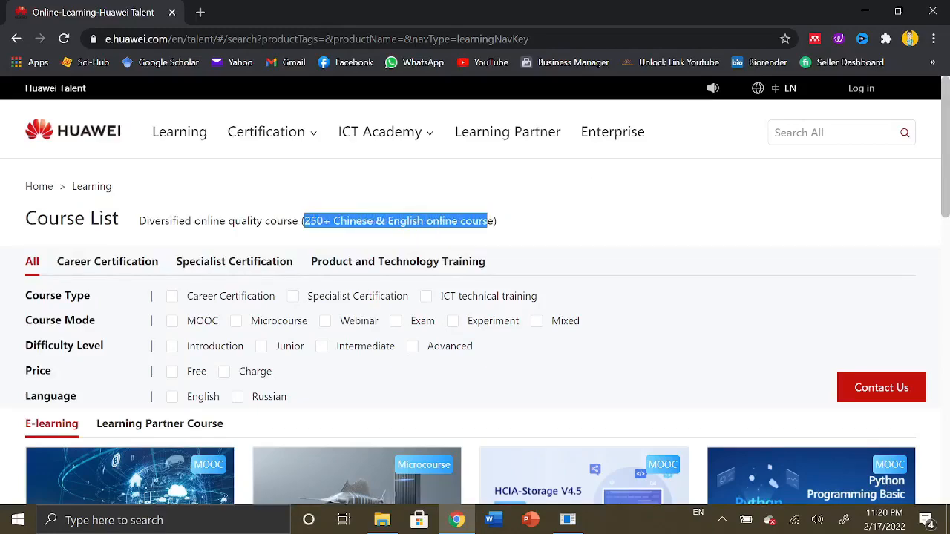
pyautogui.click(576, 209)
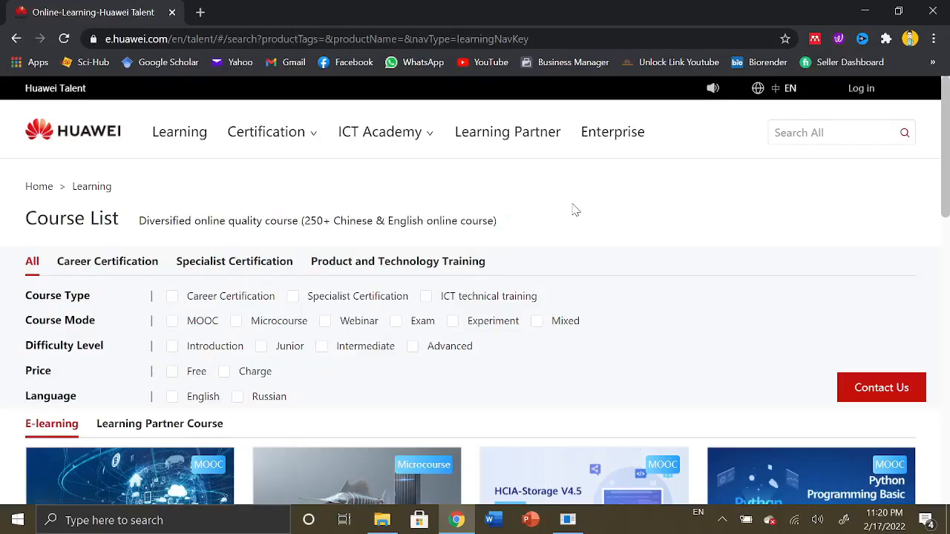
pyautogui.scroll(-3)
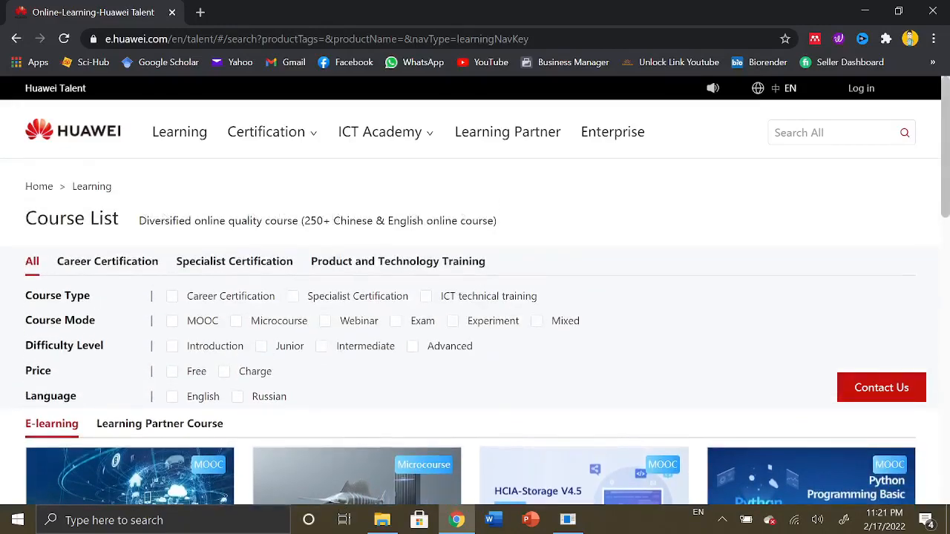
pyautogui.scroll(-3)
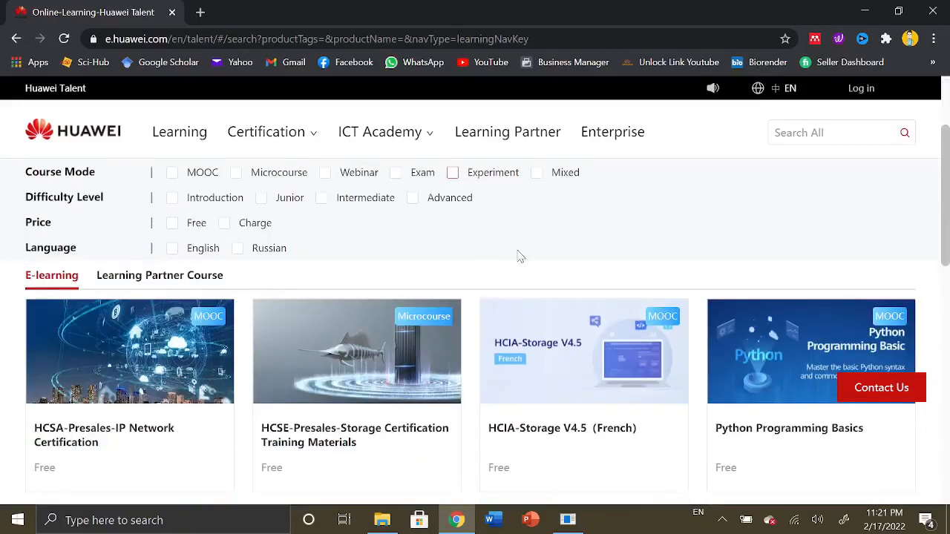
pyautogui.scroll(-3)
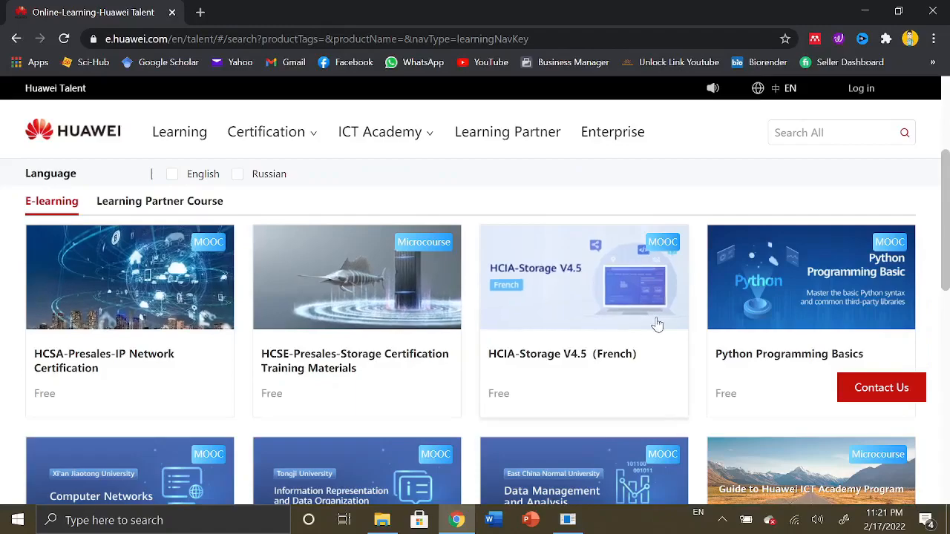
pyautogui.moveTo(58, 244)
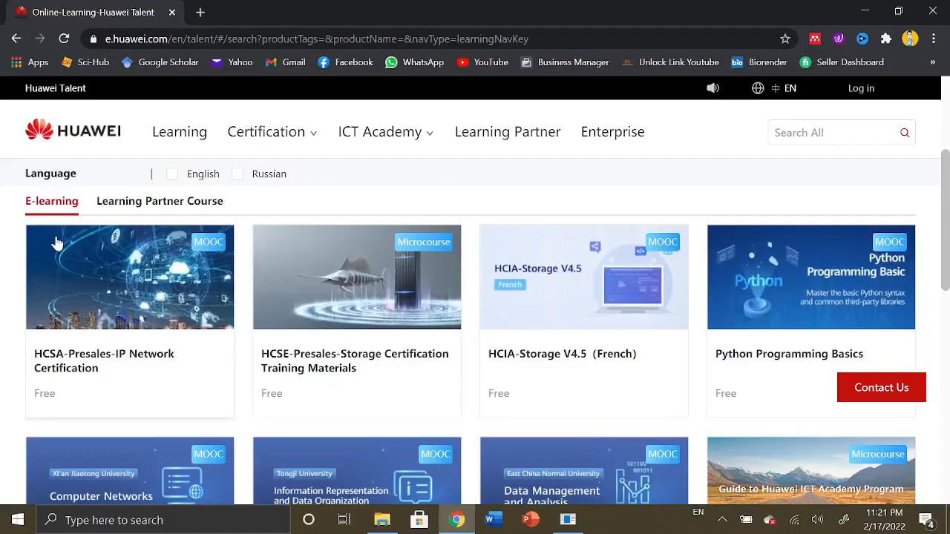
pyautogui.moveTo(429, 324)
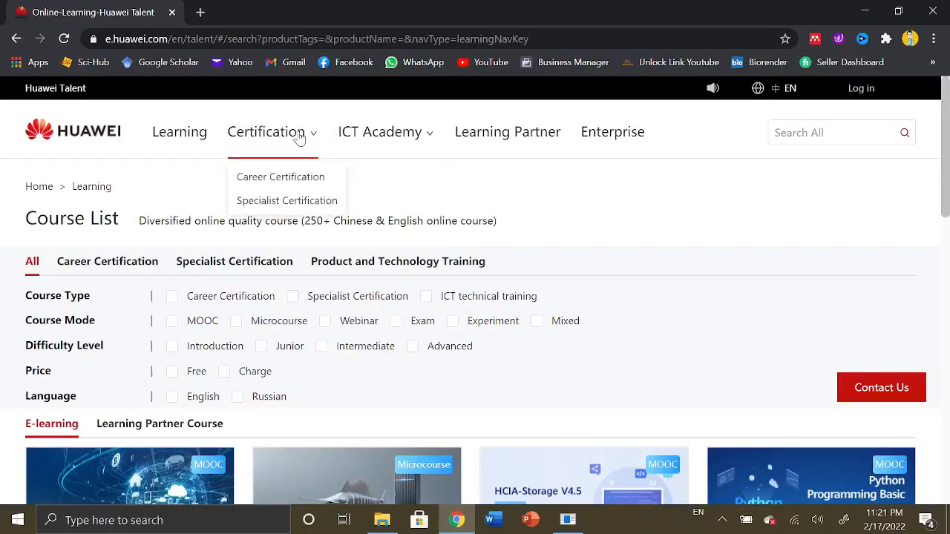
pyautogui.moveTo(668, 253)
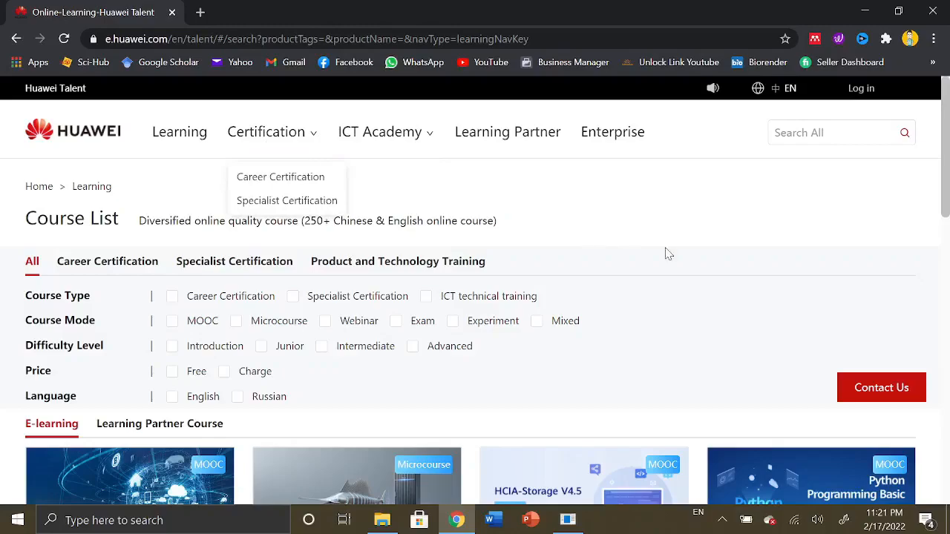
pyautogui.scroll(-3)
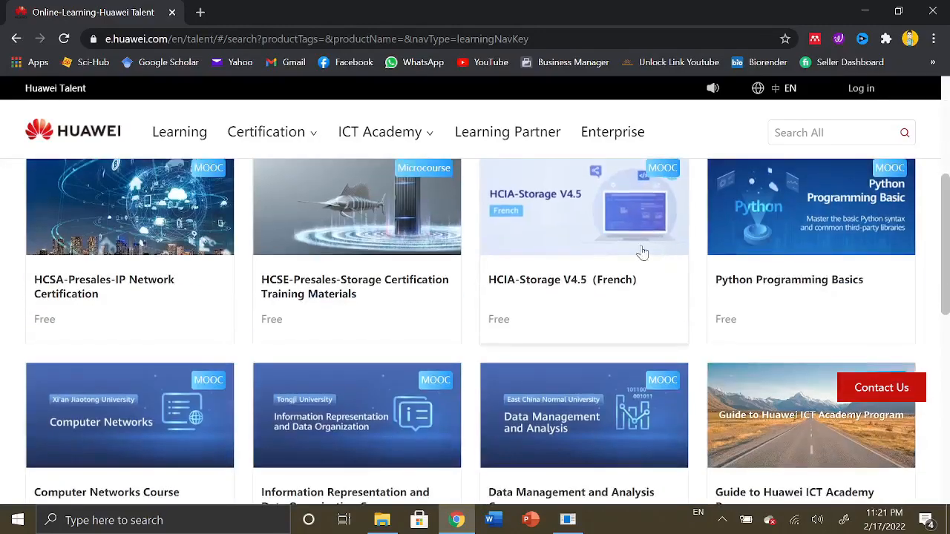
pyautogui.moveTo(157, 300)
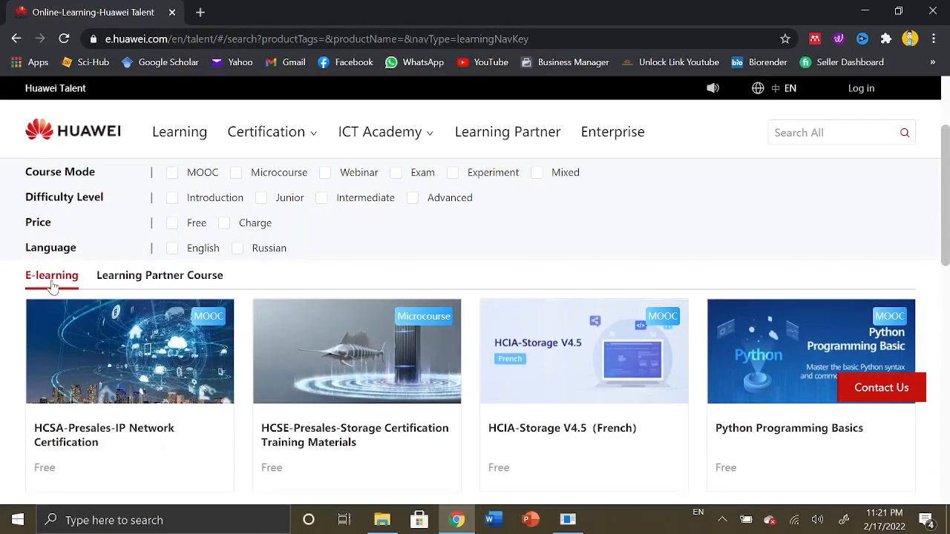
pyautogui.scroll(-3)
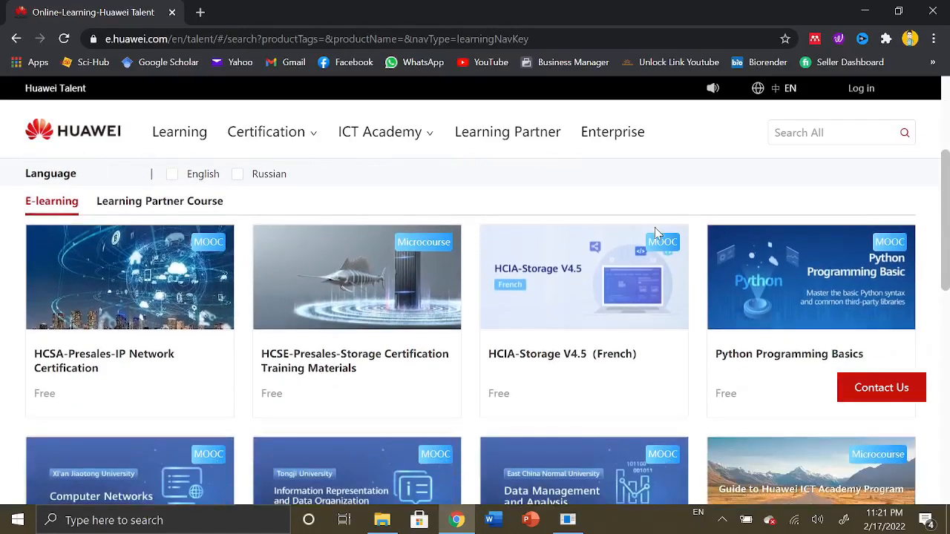
pyautogui.scroll(-3)
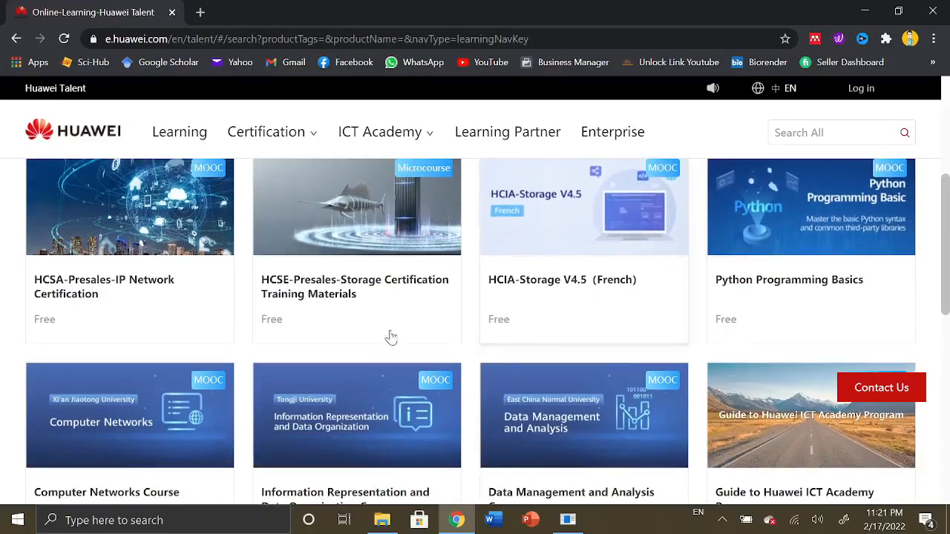
pyautogui.moveTo(733, 297)
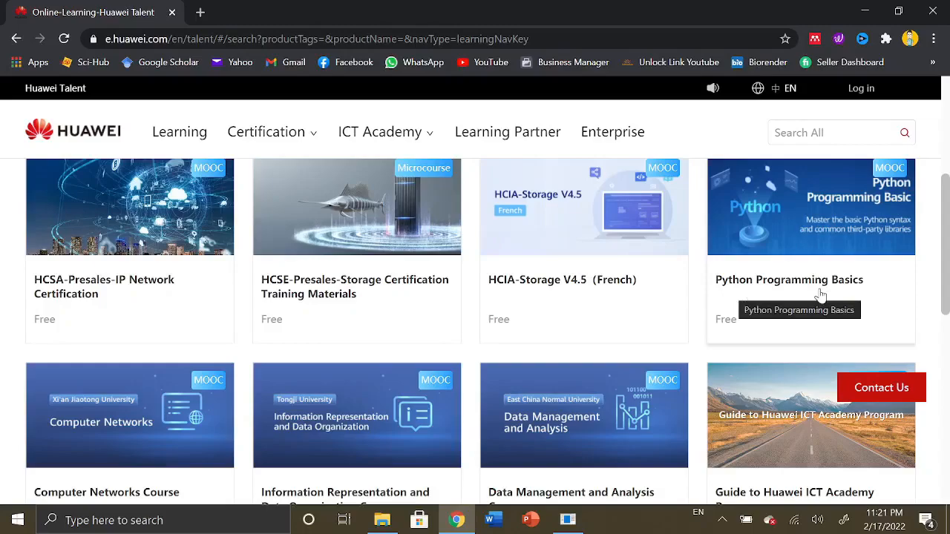
pyautogui.scroll(-3)
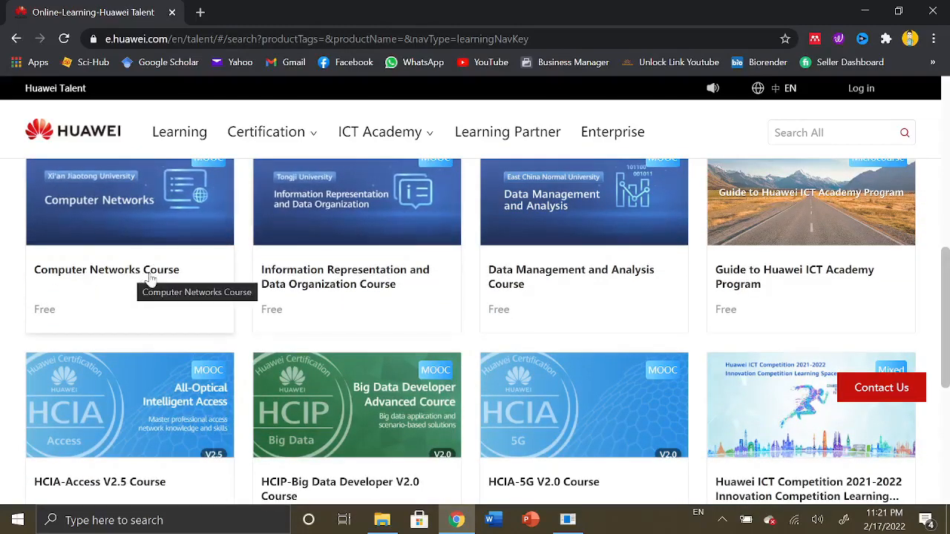
pyautogui.moveTo(742, 286)
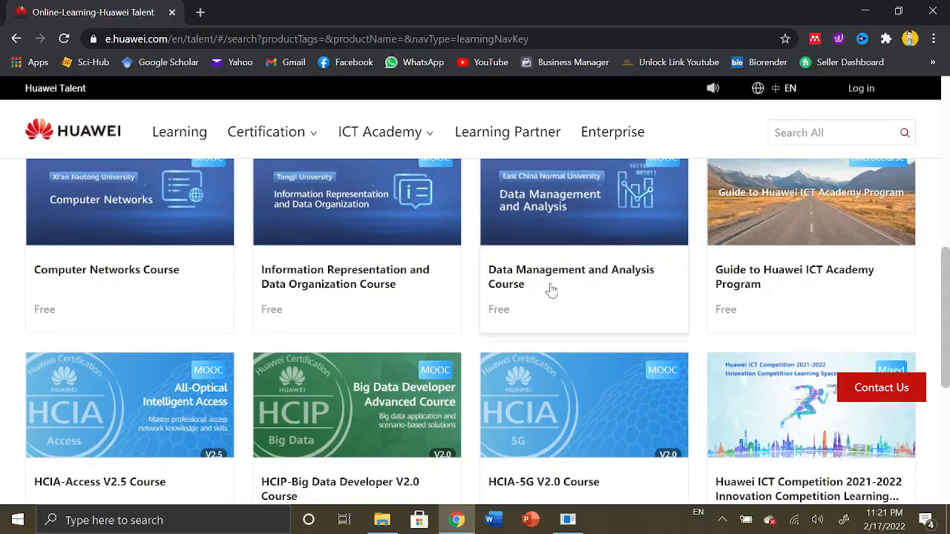
pyautogui.scroll(-3)
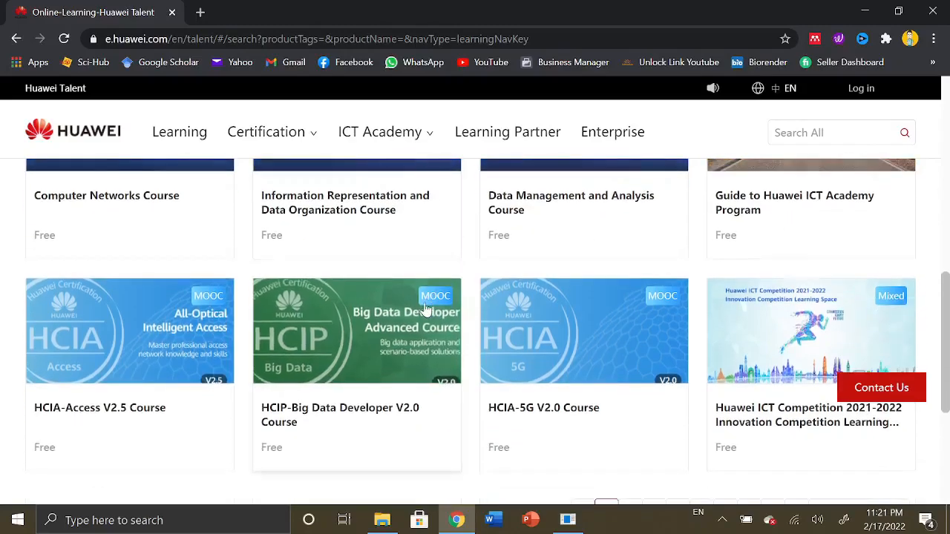
pyautogui.scroll(-3)
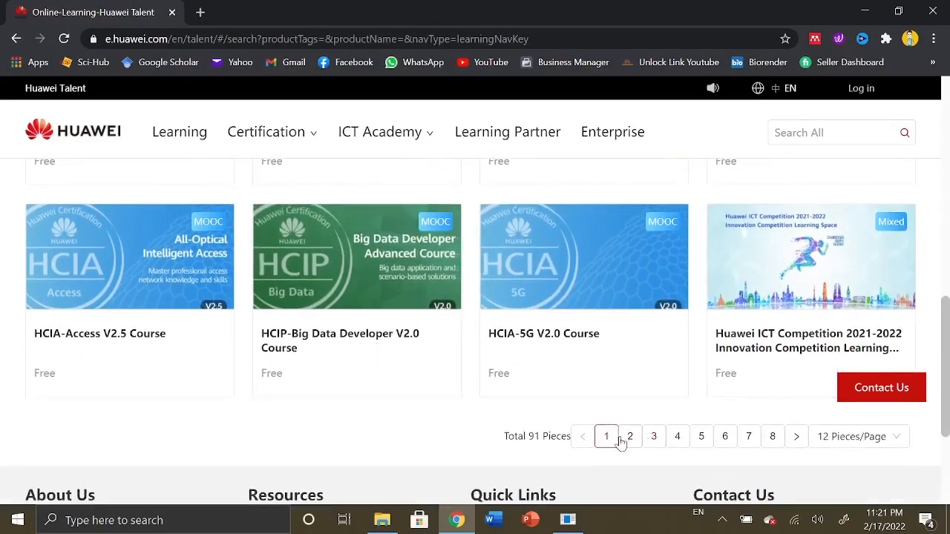
# Page forward through the free course catalogue to pages 2 and 3
pyautogui.click(629, 437)
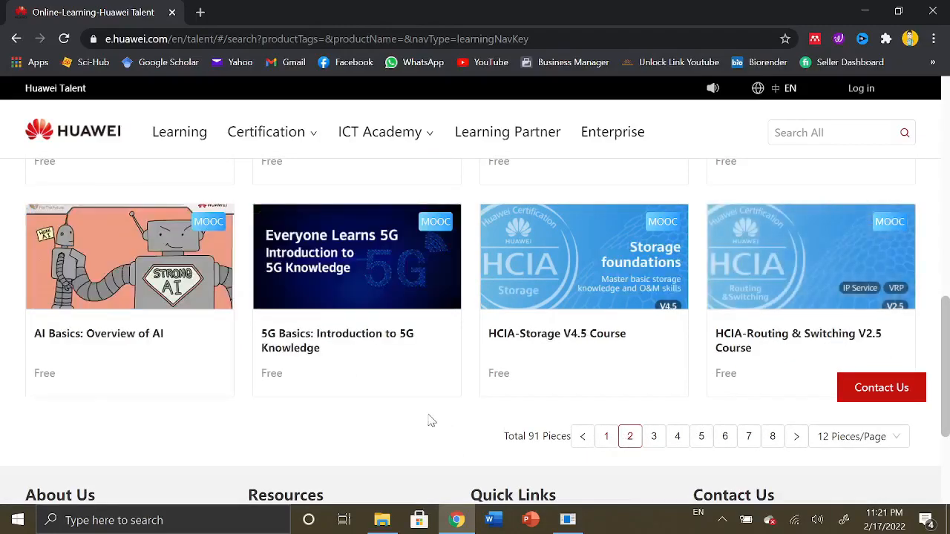
pyautogui.moveTo(42, 349)
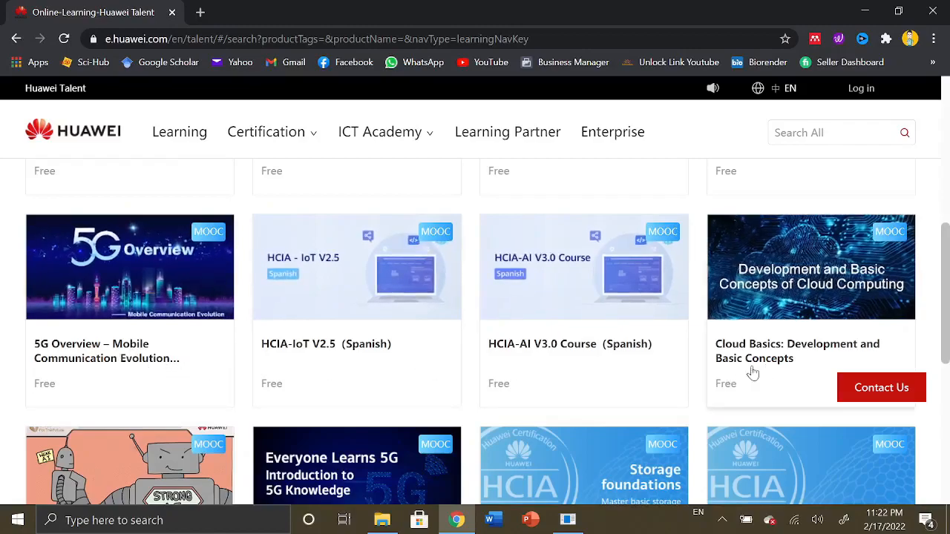
pyautogui.click(629, 362)
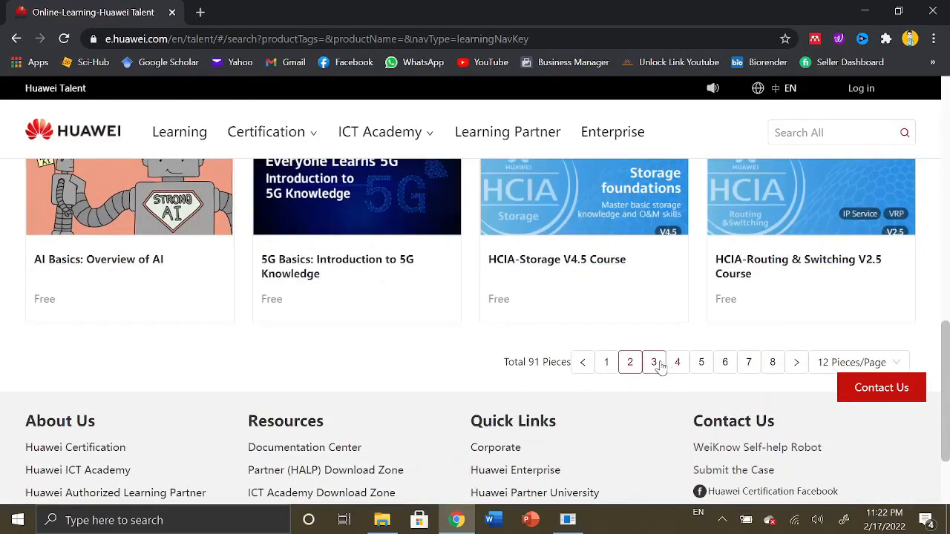
pyautogui.click(653, 363)
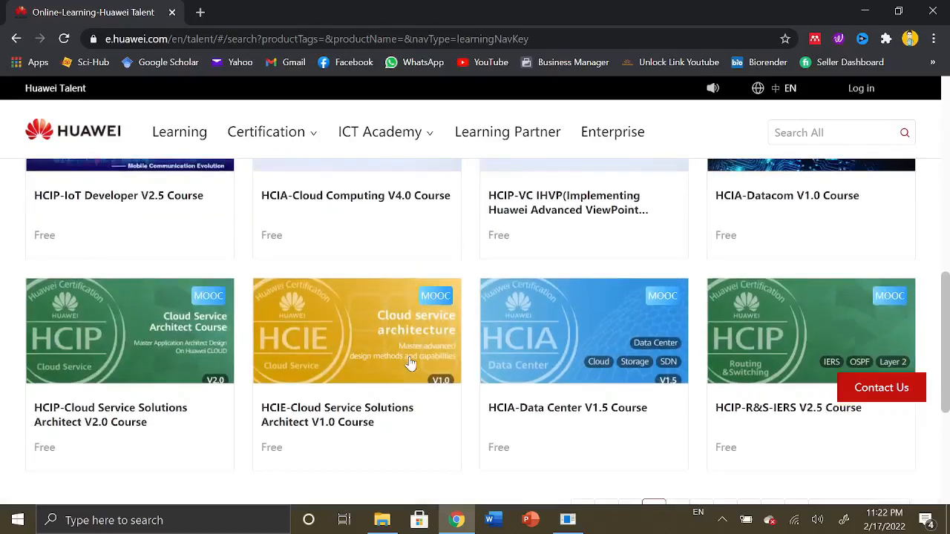
pyautogui.scroll(-3)
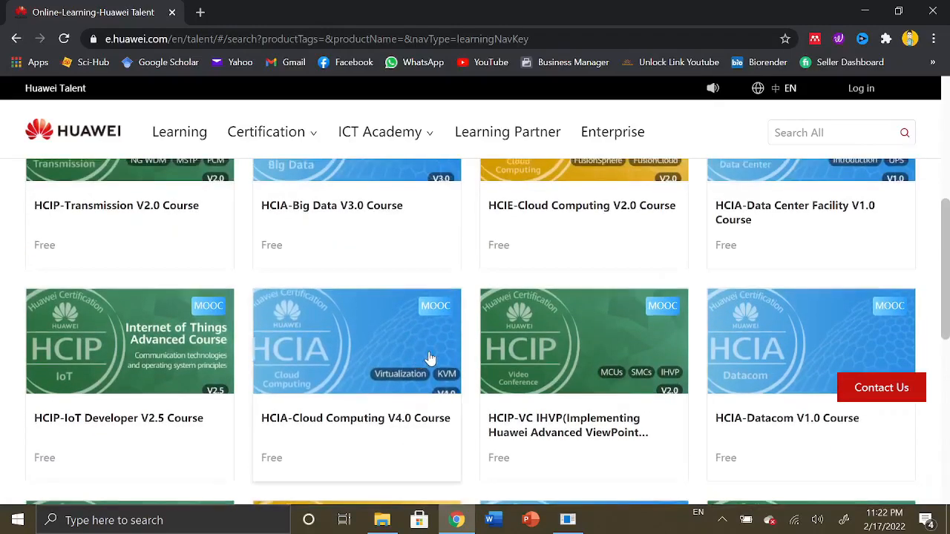
pyautogui.moveTo(424, 261)
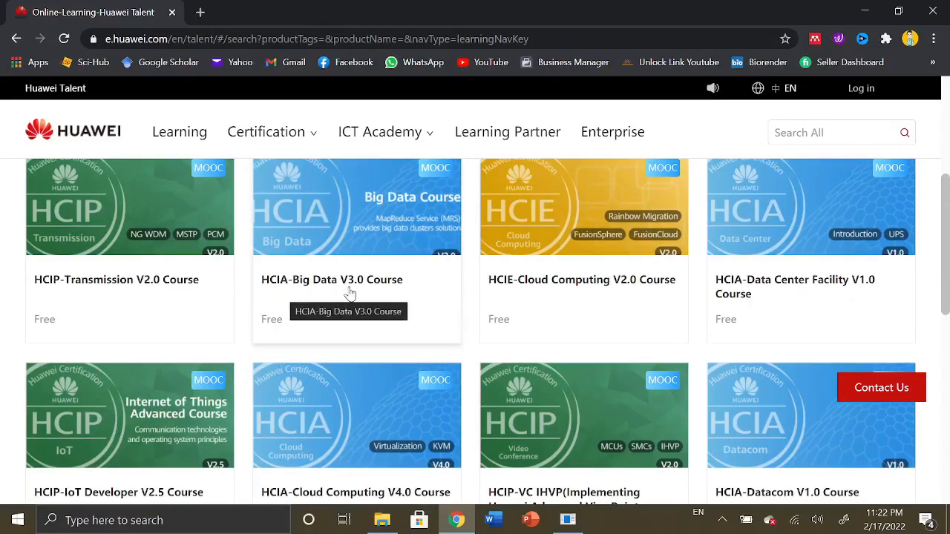
pyautogui.moveTo(632, 303)
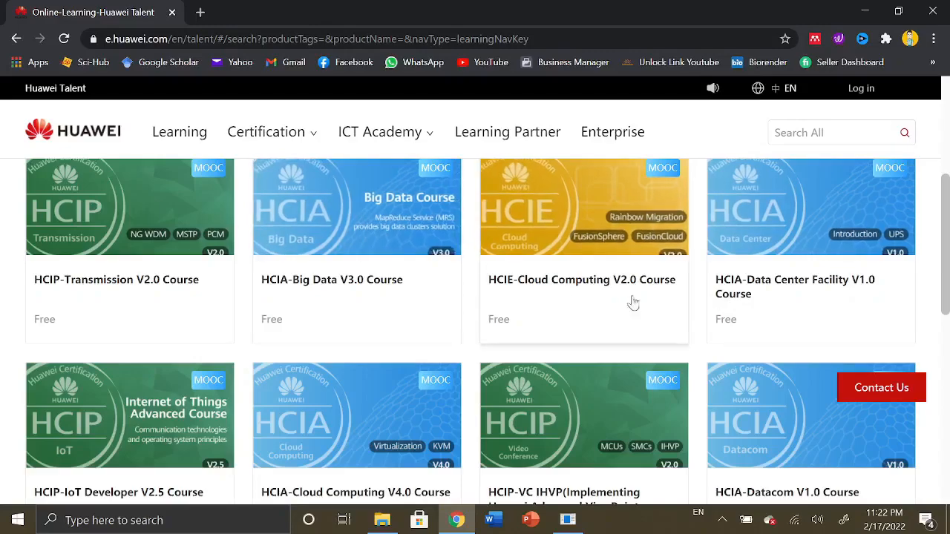
pyautogui.scroll(-3)
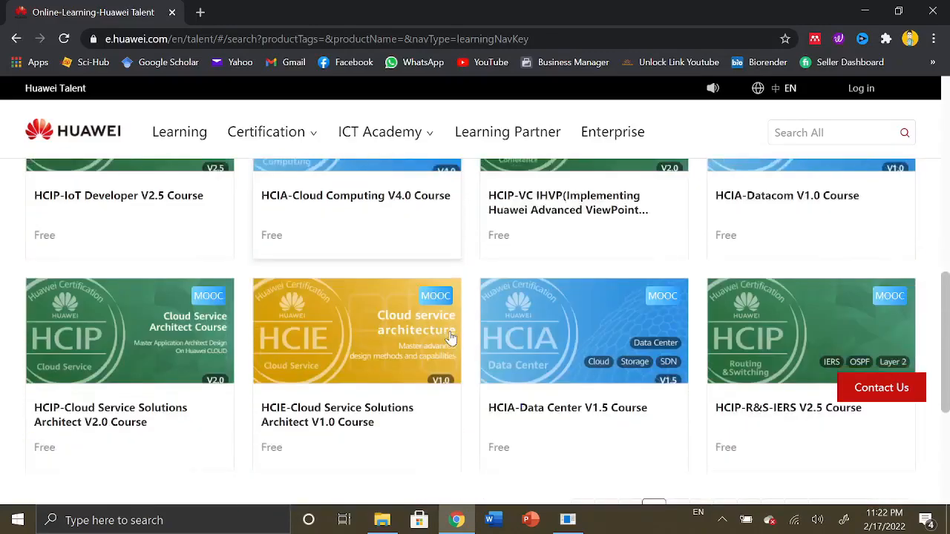
pyautogui.scroll(-3)
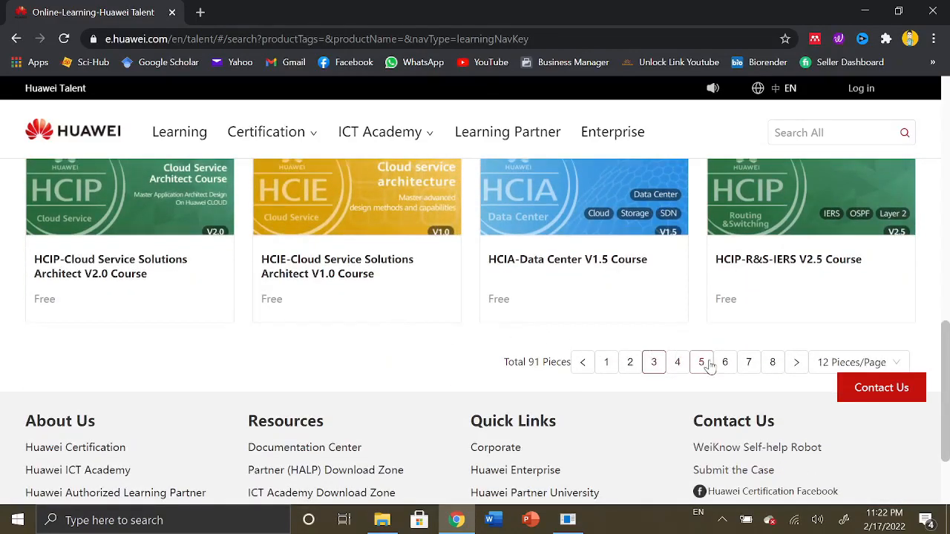
# Continue paging forward to pages 4 and 5 of the 8 result pages
pyautogui.click(677, 362)
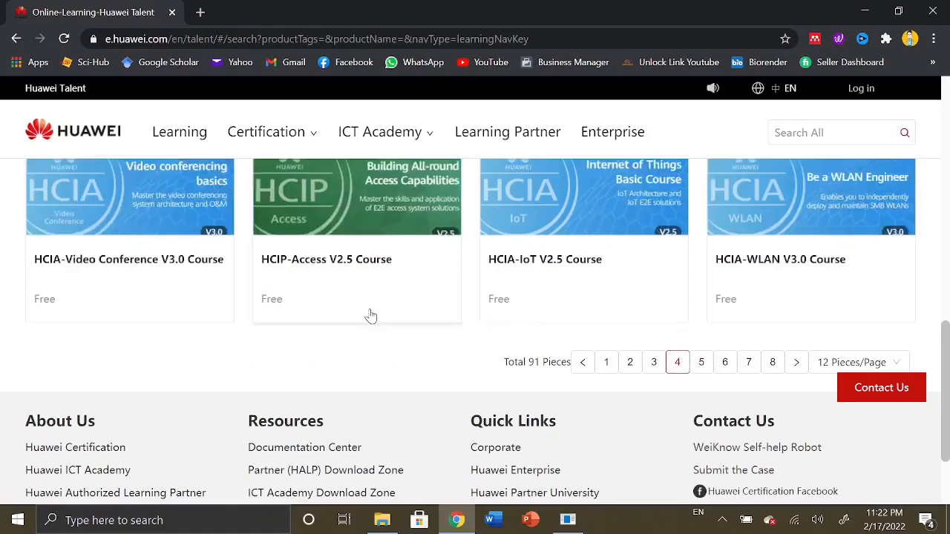
pyautogui.click(701, 362)
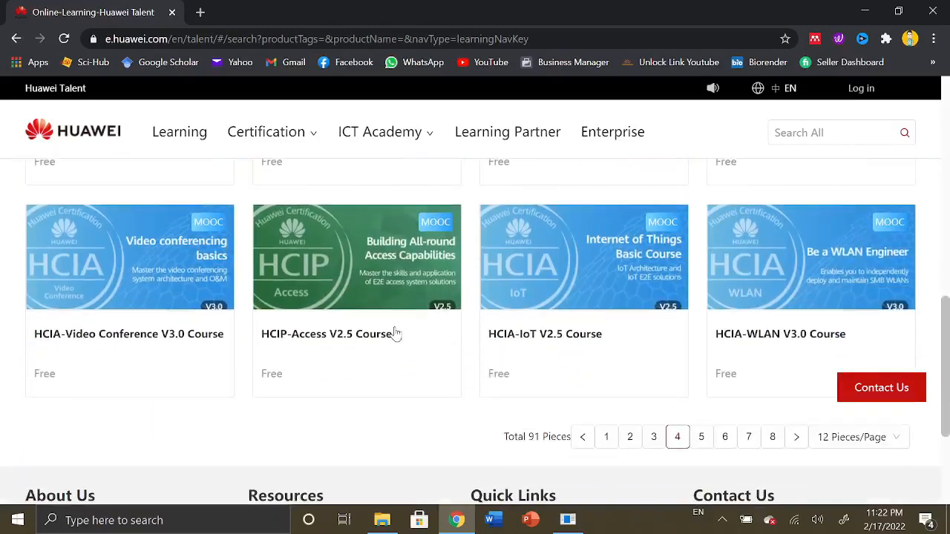
pyautogui.click(701, 437)
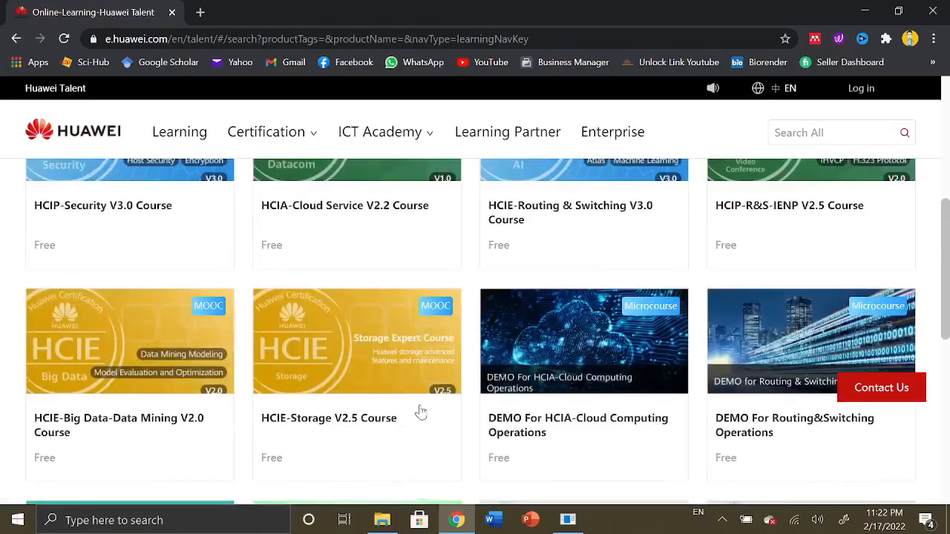
pyautogui.scroll(-3)
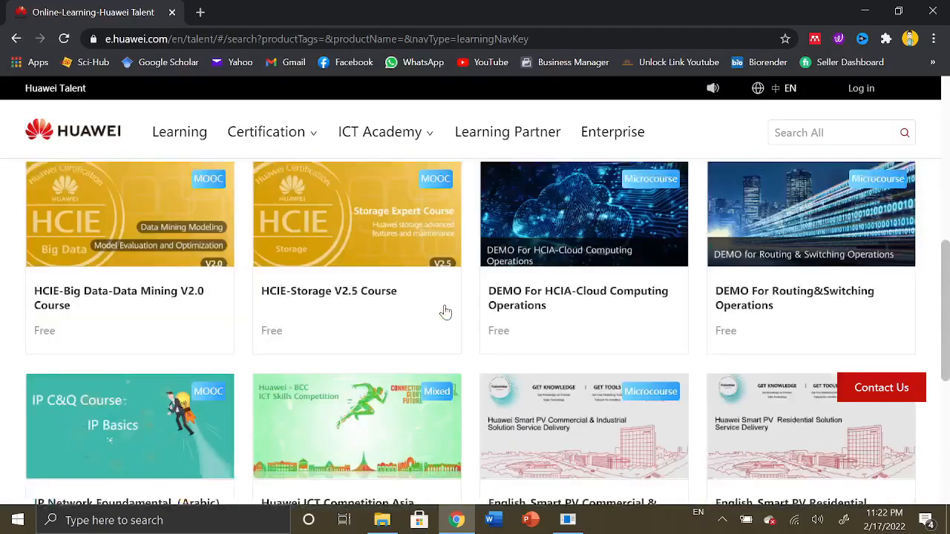
pyautogui.scroll(-3)
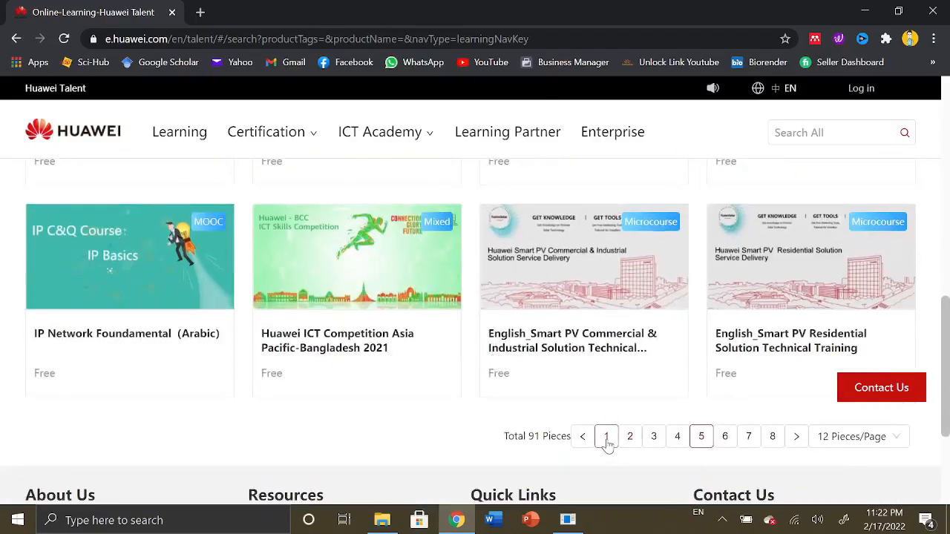
# Select the Computer Networks Course card so its detail page loads in a new tab
pyautogui.click(701, 437)
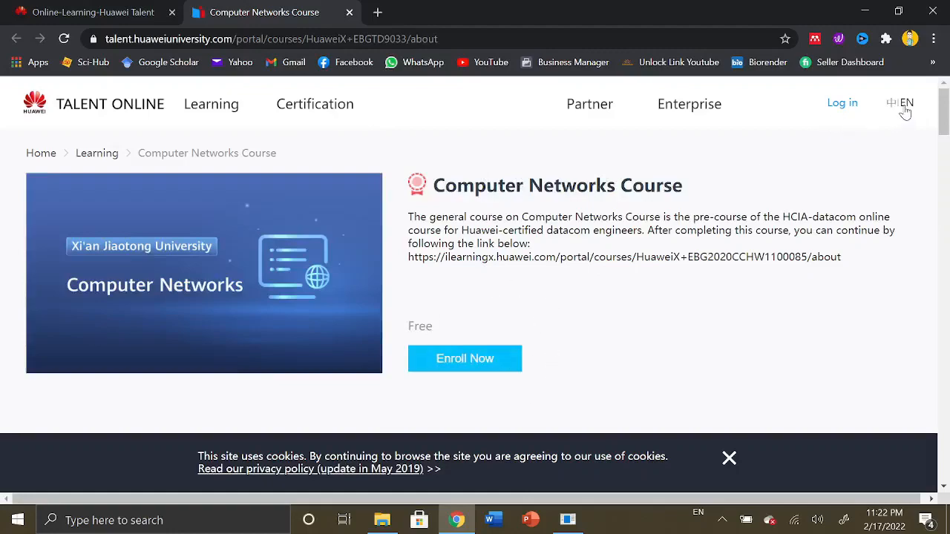
pyautogui.moveTo(248, 264)
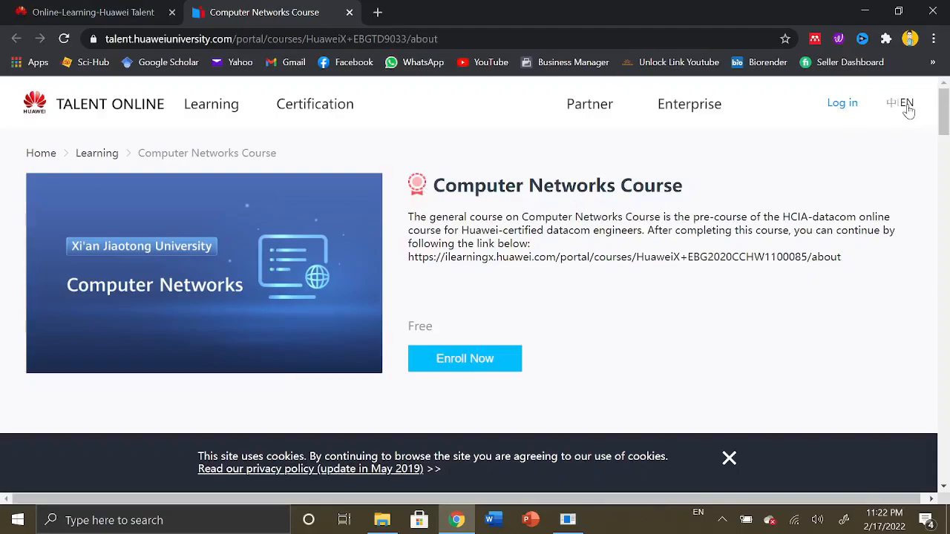
# Choose Enroll Now for the Computer Networks Course, landing on the Uniportal ID sign-in page
pyautogui.scroll(-3)
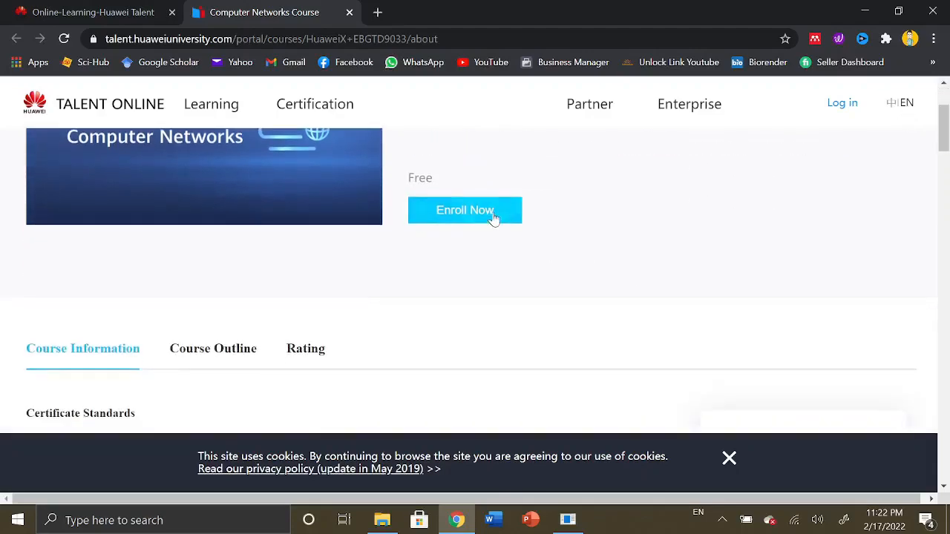
pyautogui.click(465, 211)
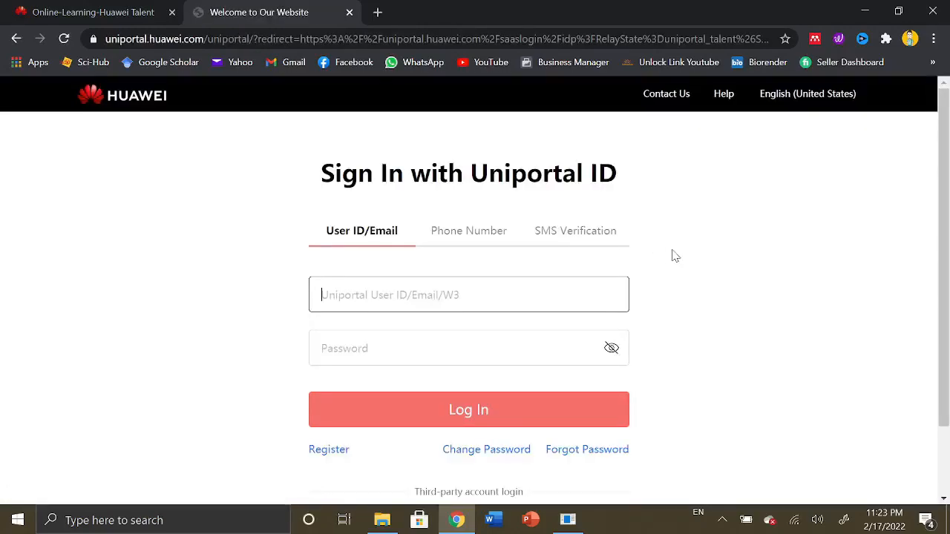
pyautogui.scroll(-3)
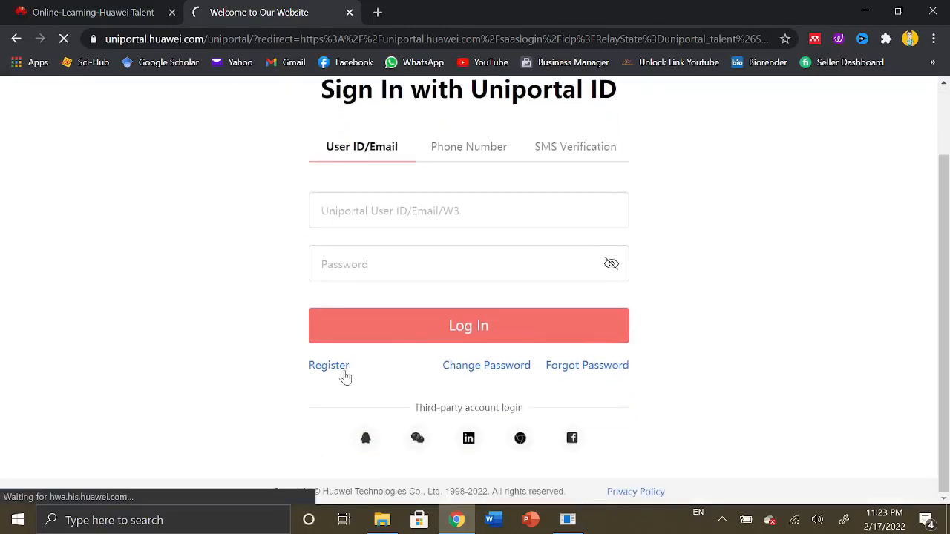
# Start registering a new account and enter the user ID 'Dr_Boo'
pyautogui.click(329, 366)
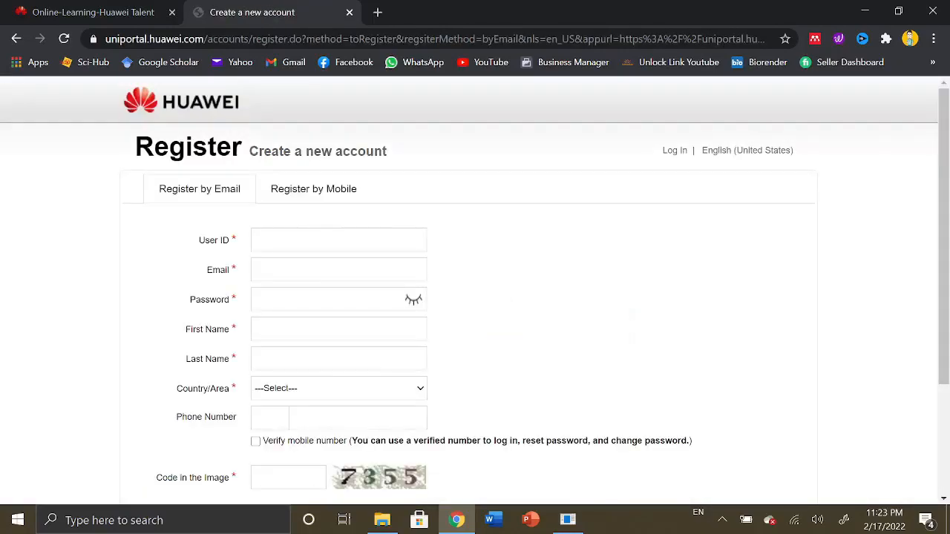
pyautogui.scroll(-3)
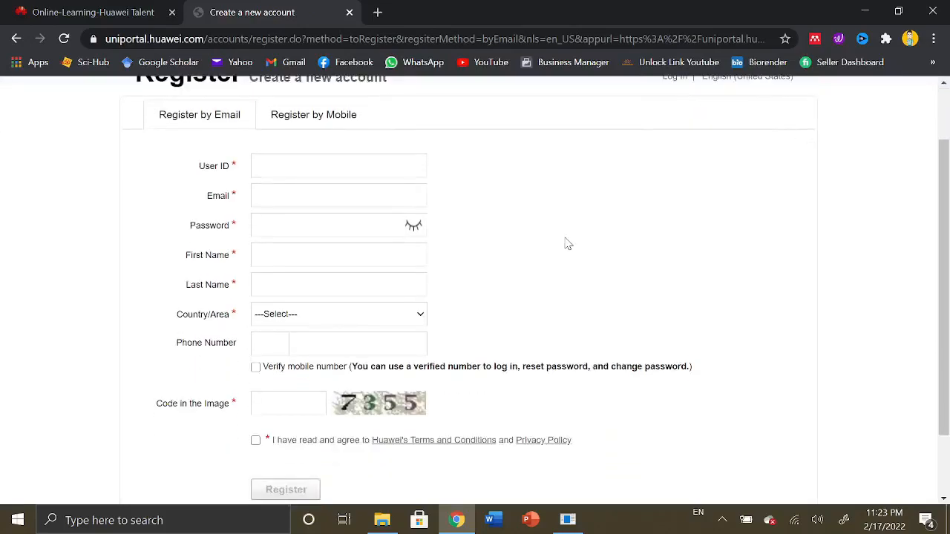
pyautogui.scroll(-3)
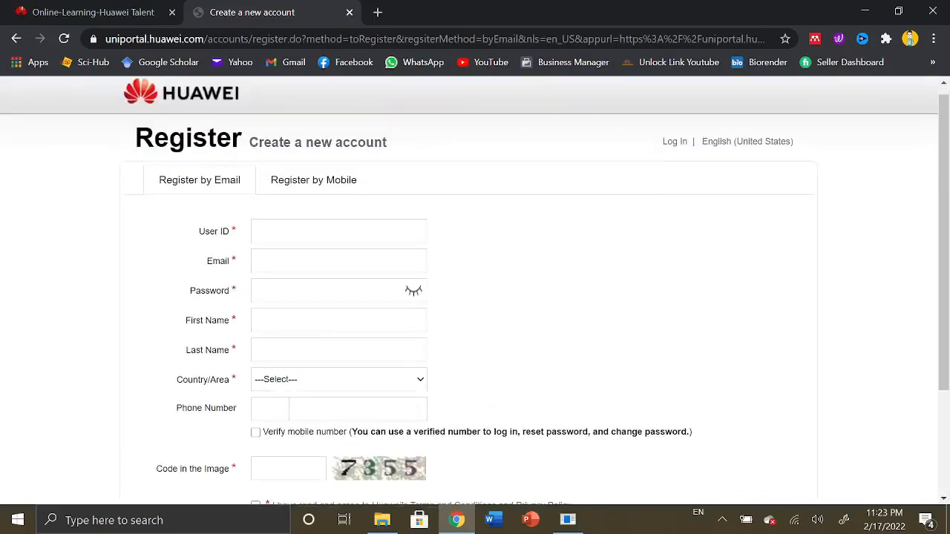
pyautogui.click(338, 232)
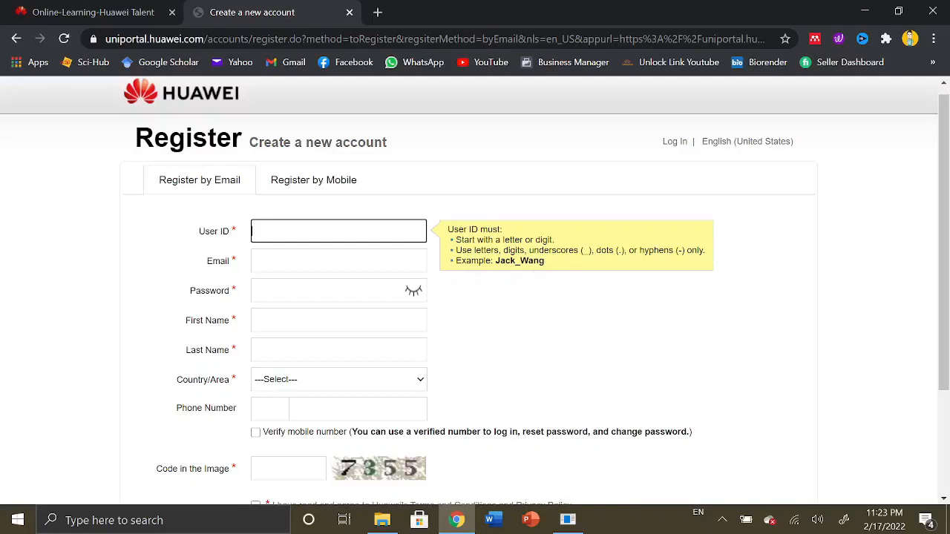
pyautogui.click(339, 232)
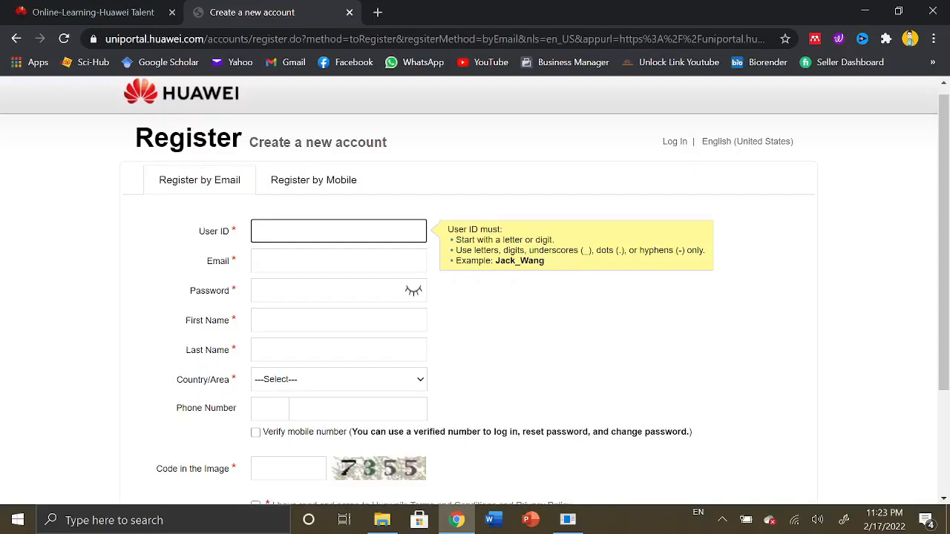
pyautogui.write('Dr')
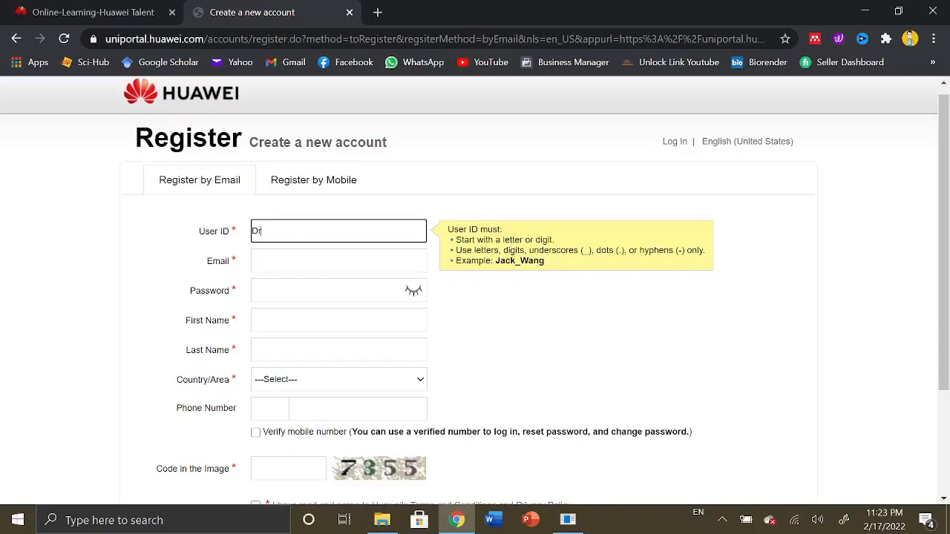
pyautogui.write('_')
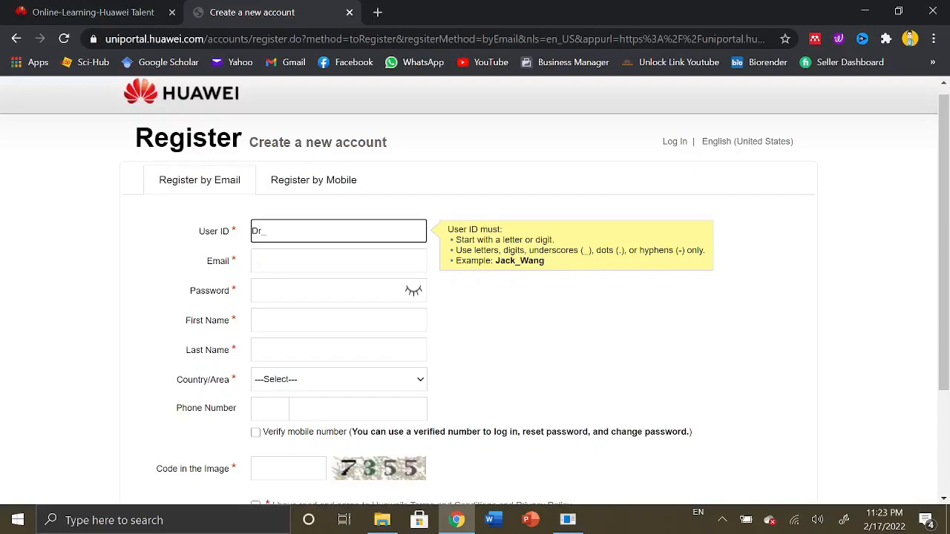
pyautogui.write('Bookworm')
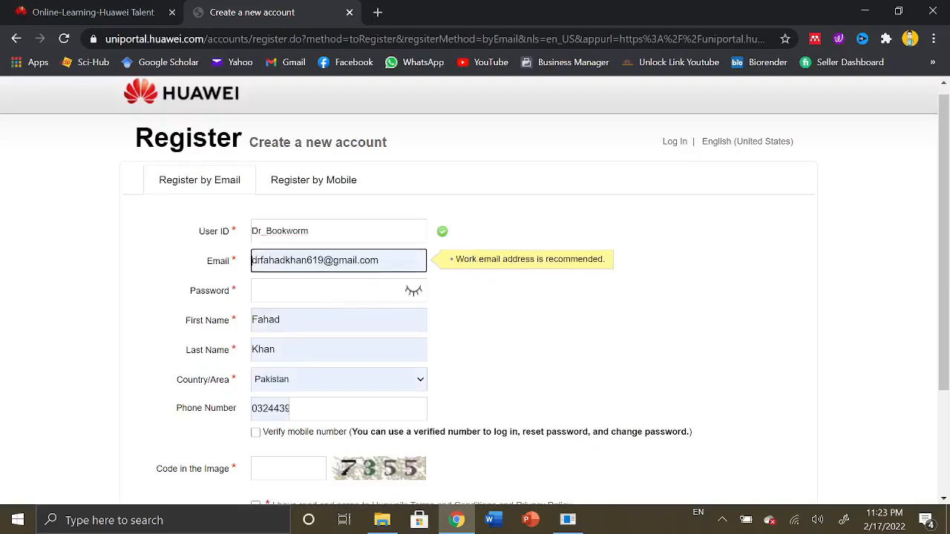
# Fill in the remaining email, name and password fields of the registration form
pyautogui.click(339, 380)
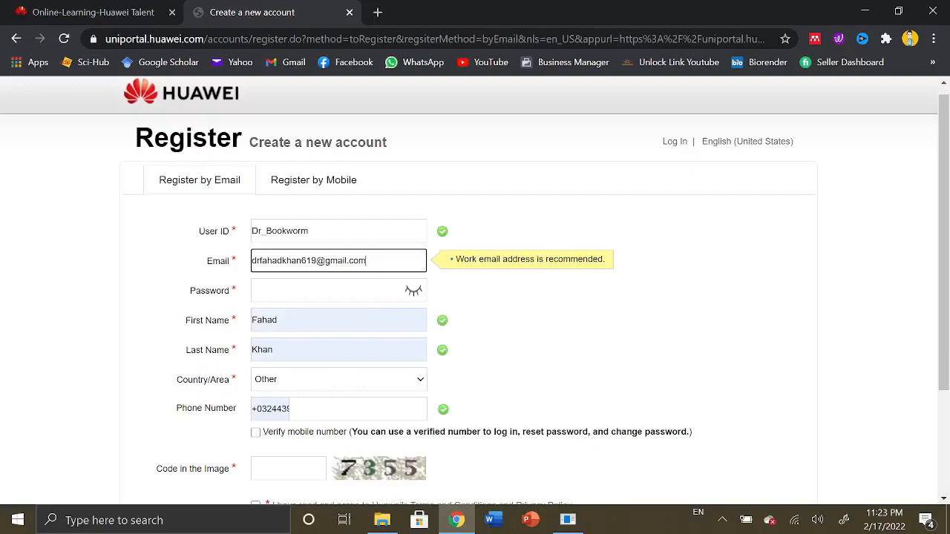
pyautogui.click(339, 289)
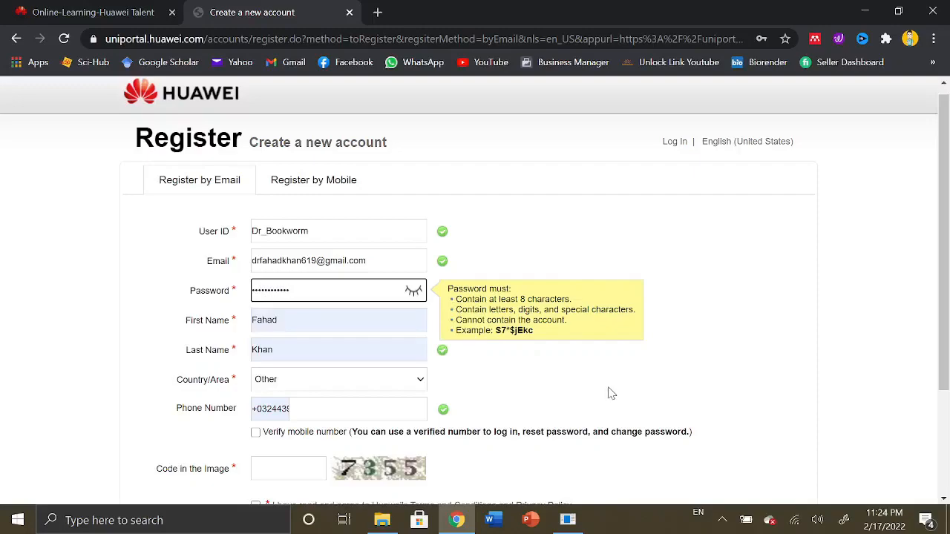
pyautogui.scroll(-3)
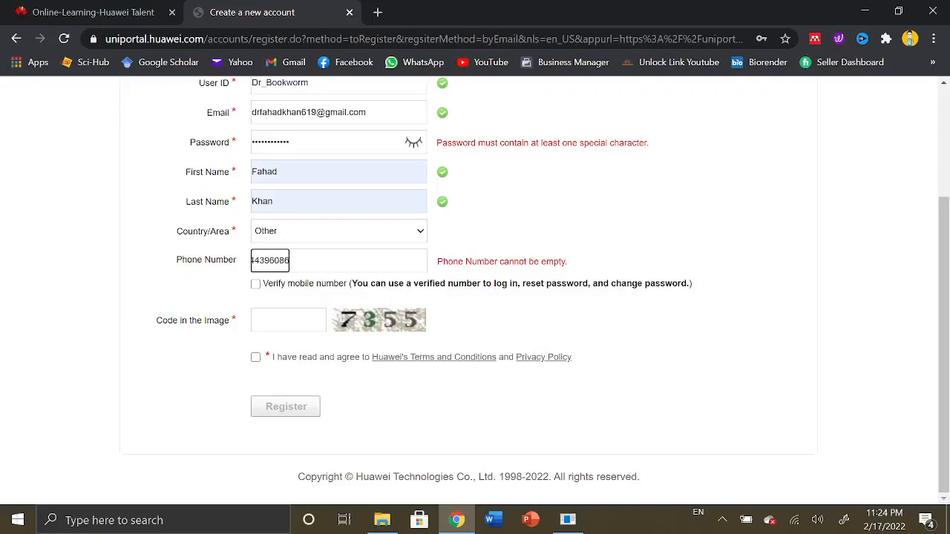
pyautogui.click(339, 231)
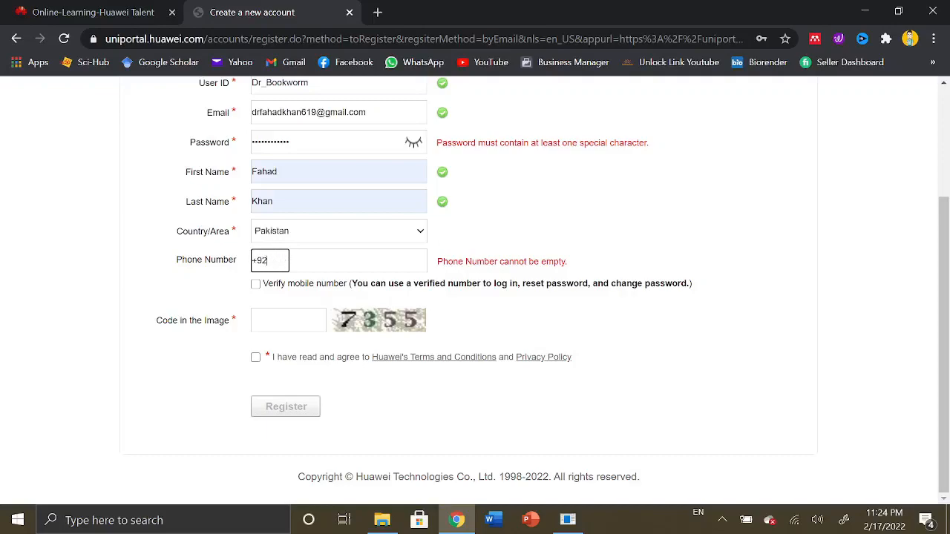
pyautogui.click(338, 260)
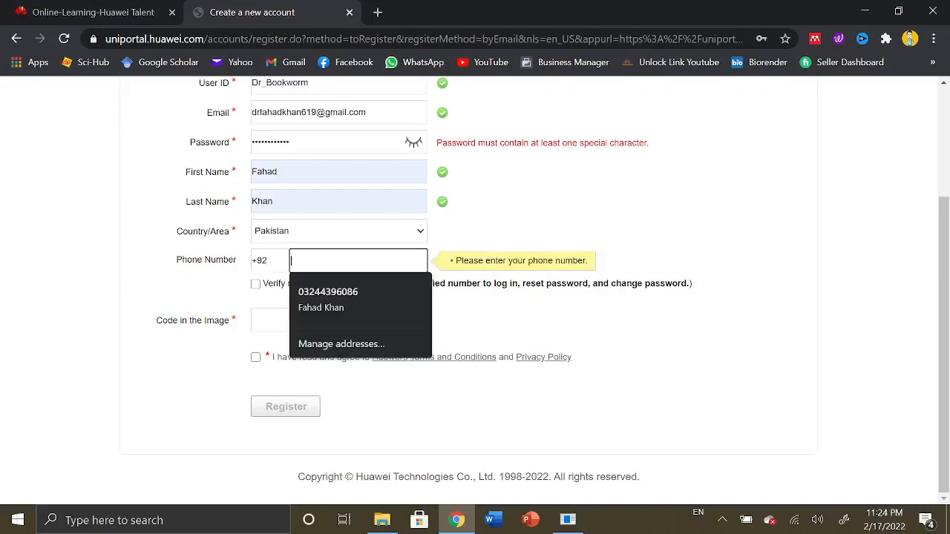
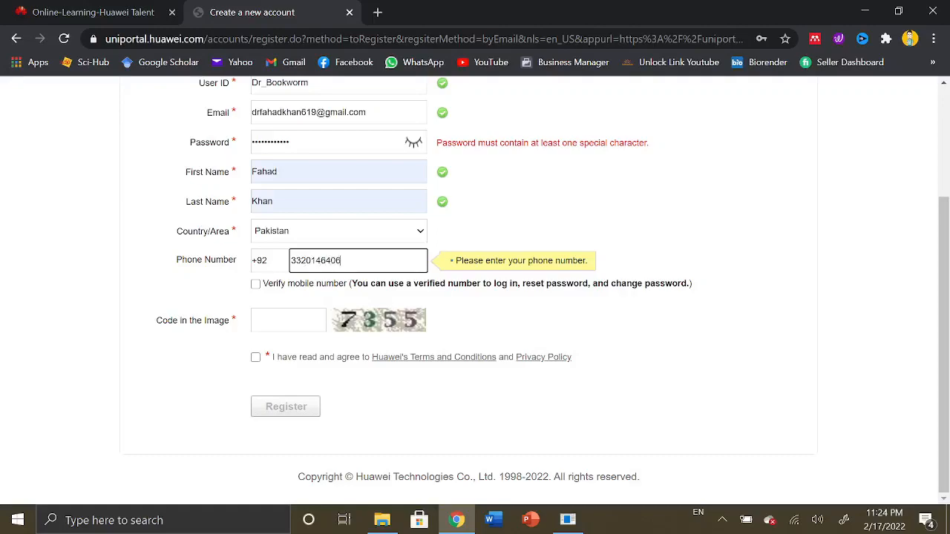
# Turn on mobile number verification and enter the image code 73
pyautogui.click(256, 283)
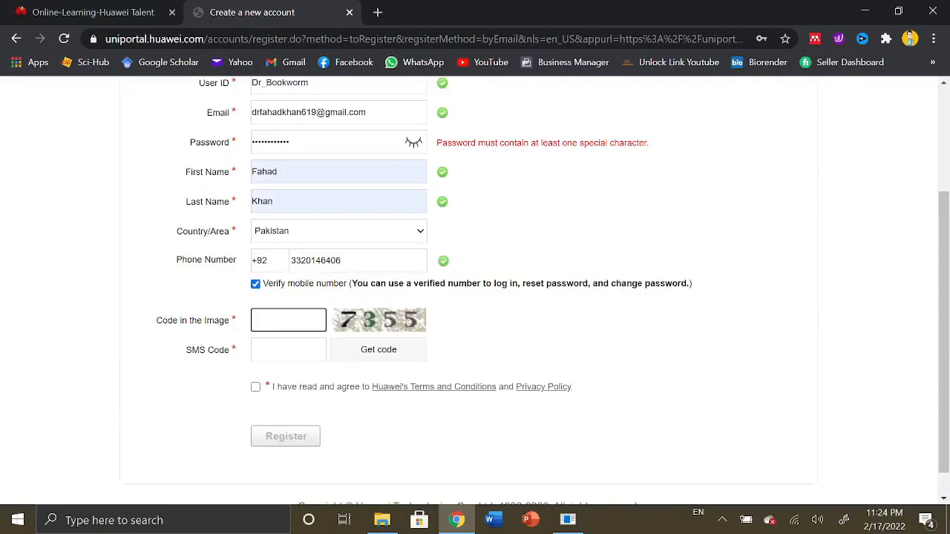
pyautogui.write('7355')
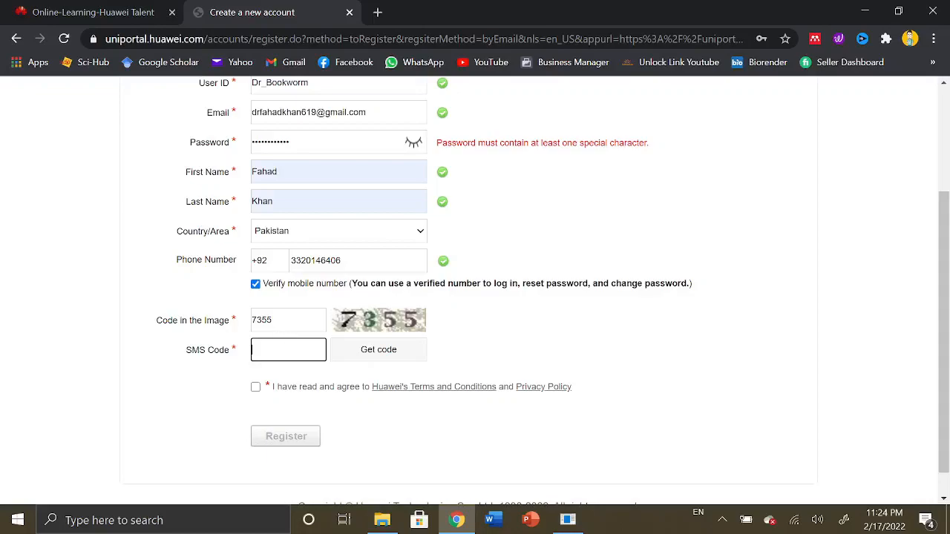
# Request an SMS verification code and enter the received code
pyautogui.click(378, 351)
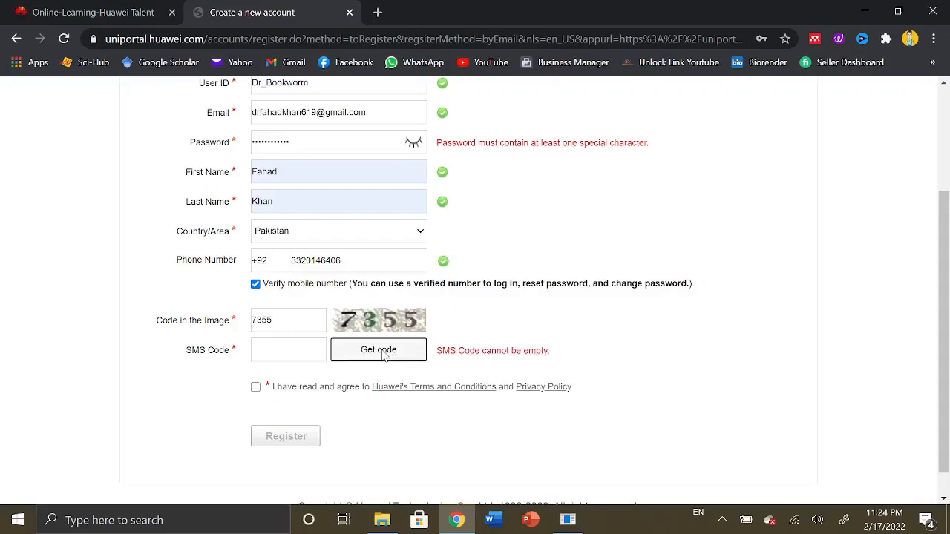
pyautogui.click(377, 351)
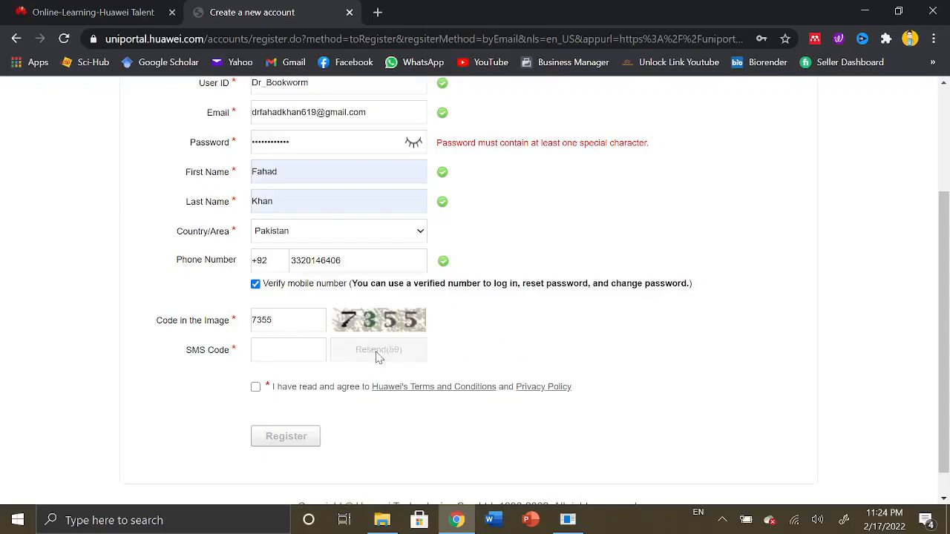
pyautogui.moveTo(359, 362)
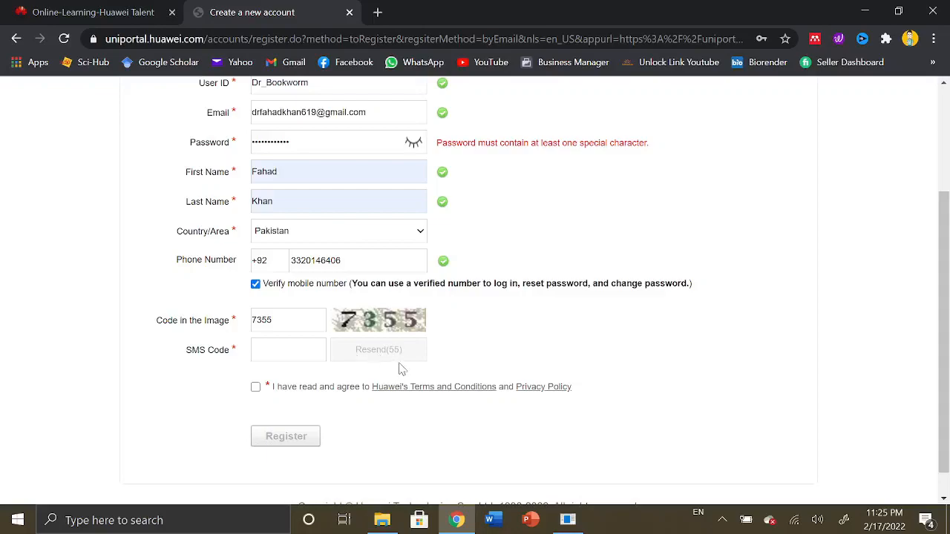
pyautogui.moveTo(389, 356)
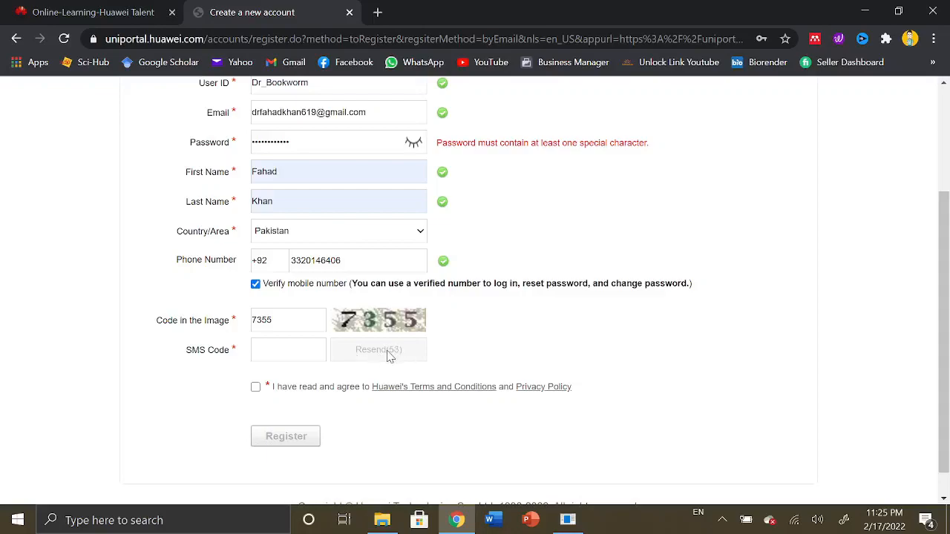
pyautogui.moveTo(374, 370)
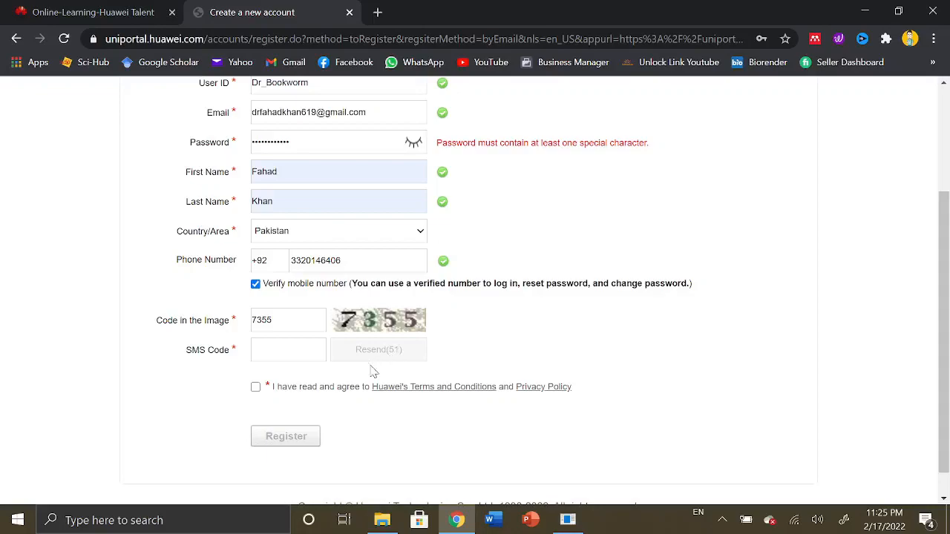
pyautogui.click(288, 351)
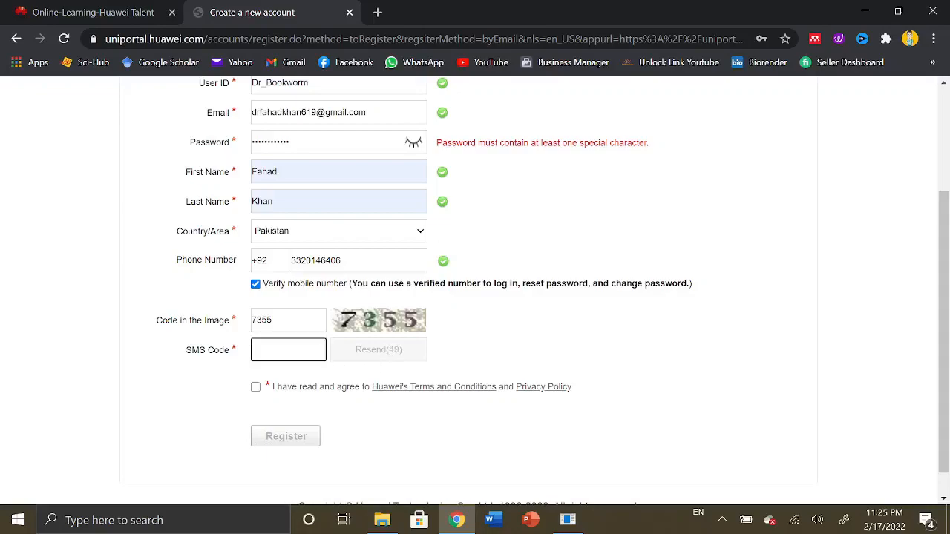
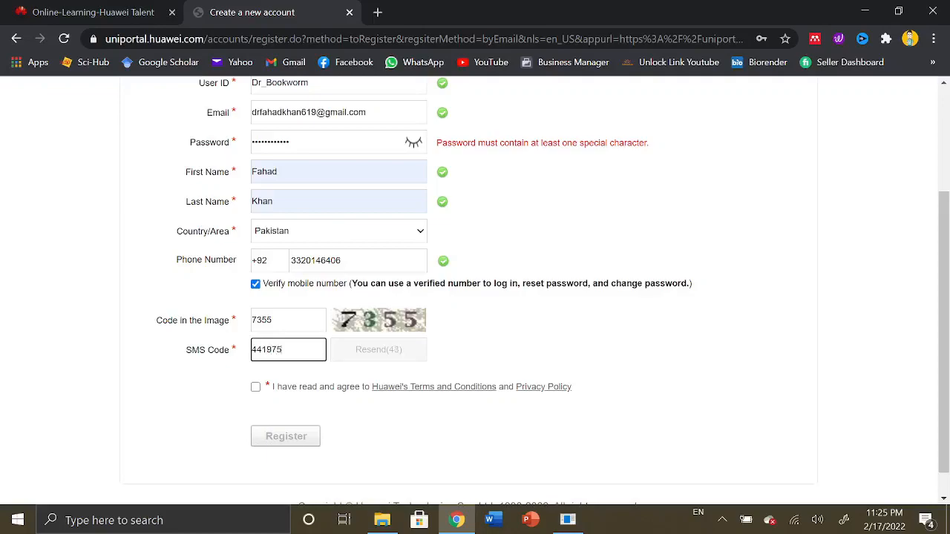
# Accept the terms and privacy policy and submit the account registration
pyautogui.click(256, 386)
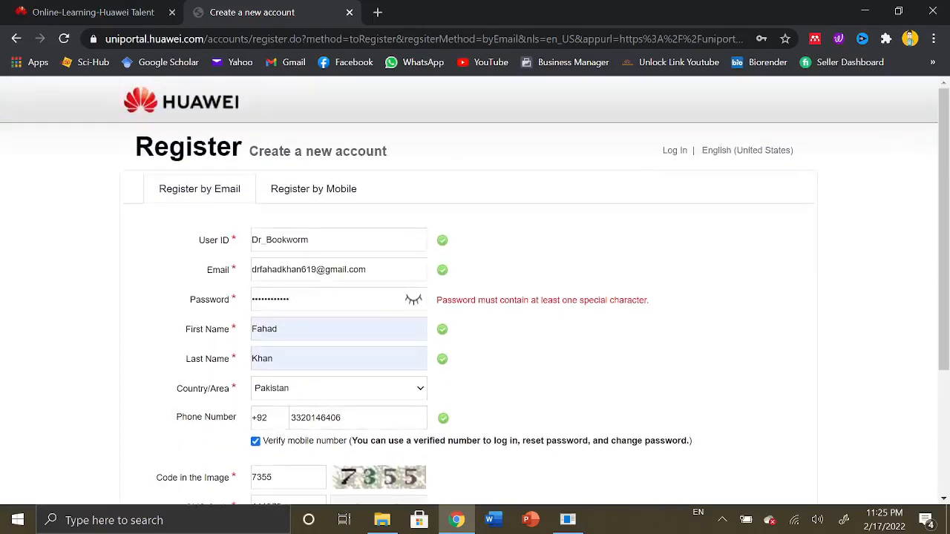
pyautogui.click(339, 300)
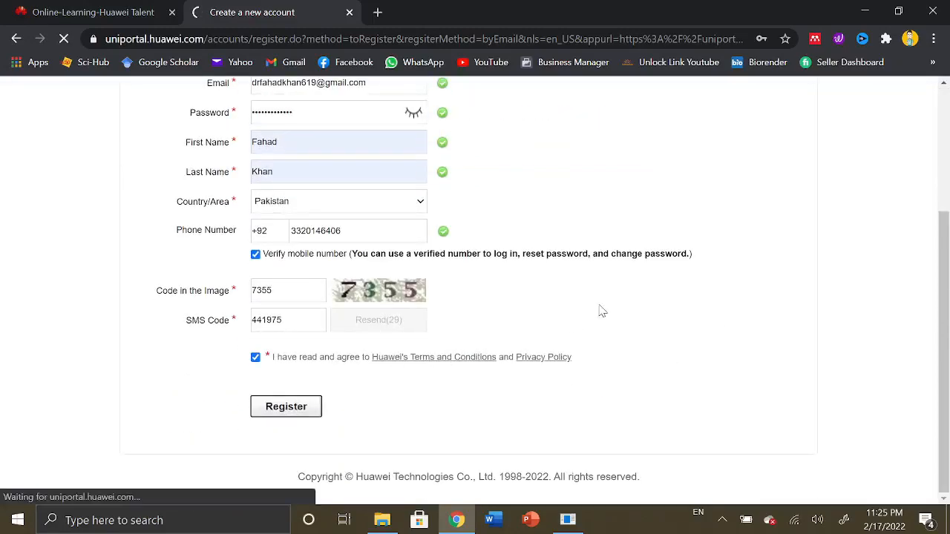
pyautogui.click(285, 407)
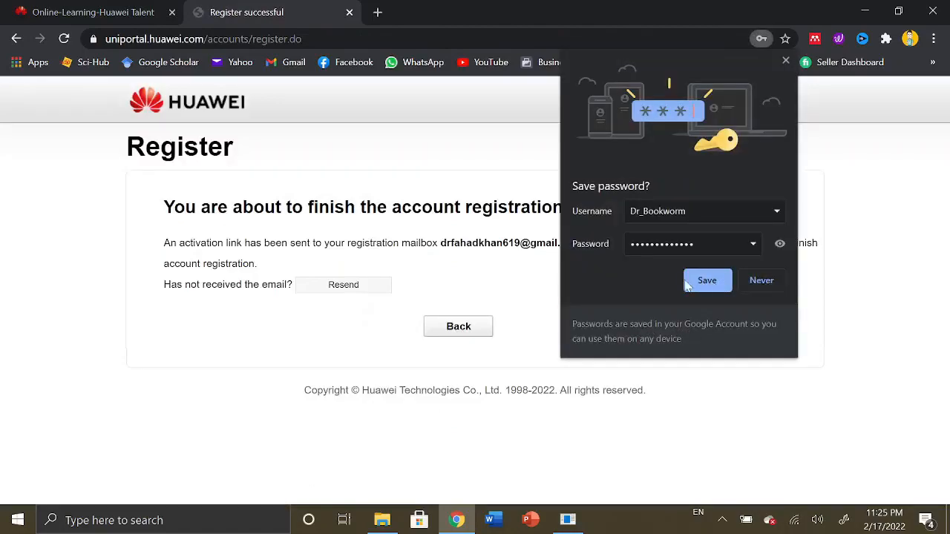
# Save the password in Chrome and dismiss the compromised-passwords warning
pyautogui.click(707, 279)
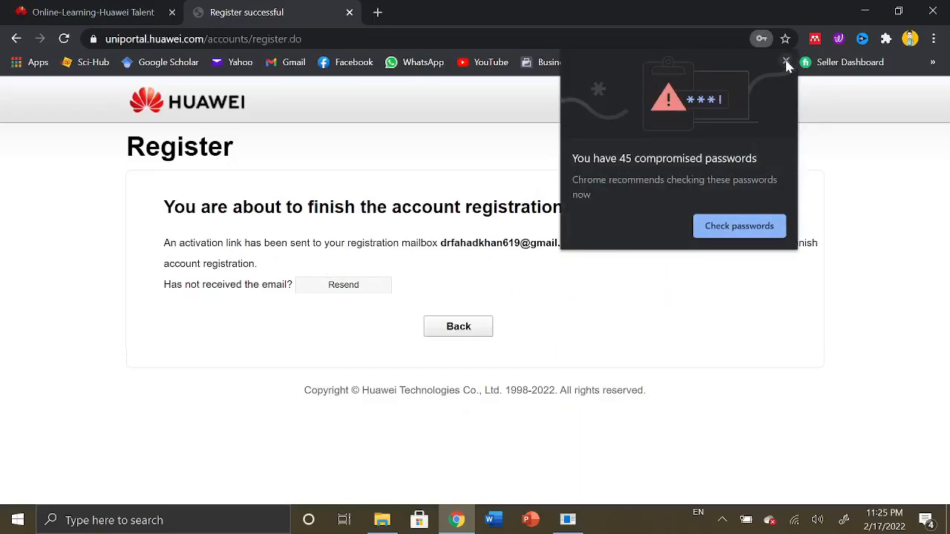
pyautogui.click(787, 62)
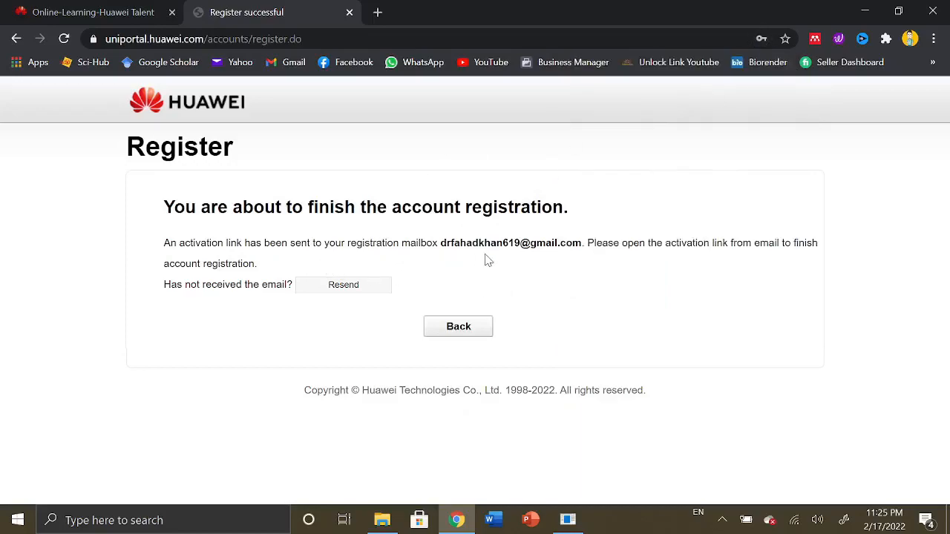
pyautogui.moveTo(739, 259)
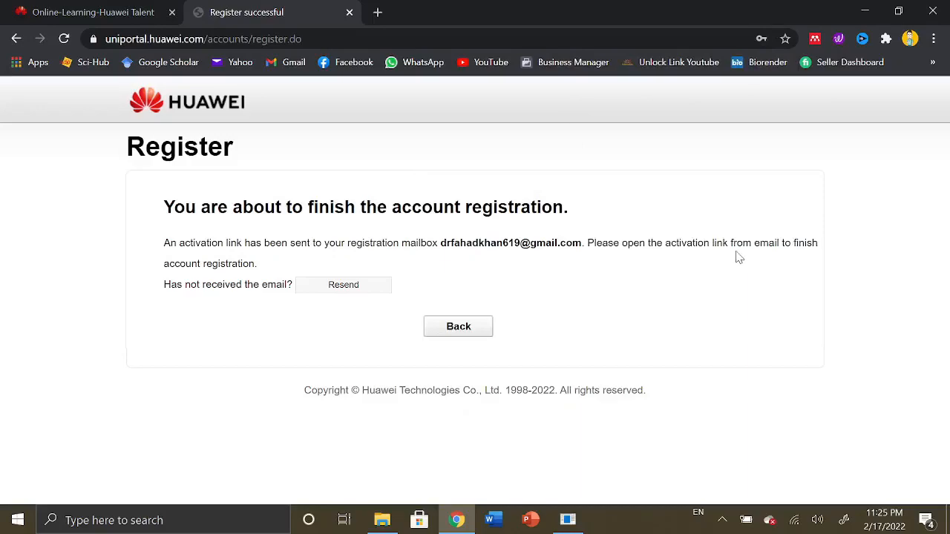
pyautogui.moveTo(181, 281)
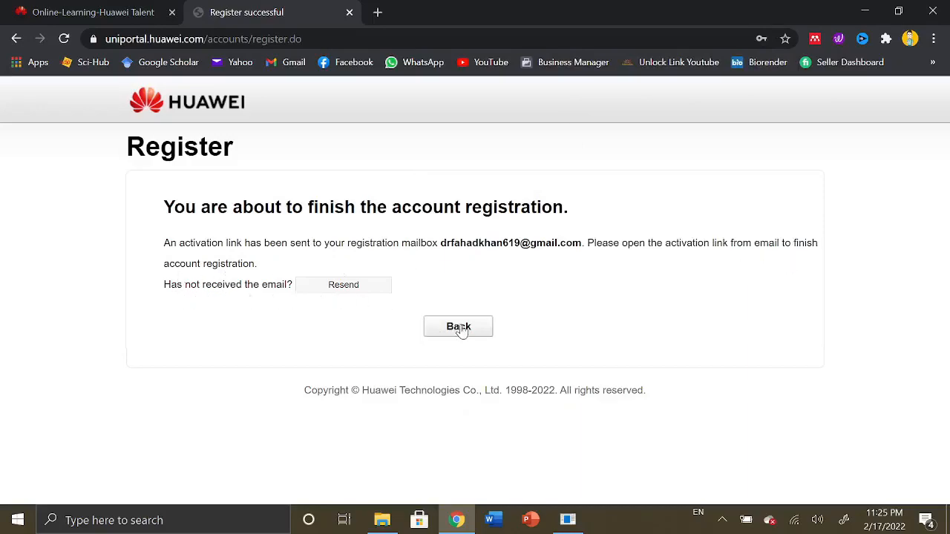
# From Gmail, follow the HWSSO activation email's Activate and Log In link to the Huawei learning site
pyautogui.click(377, 11)
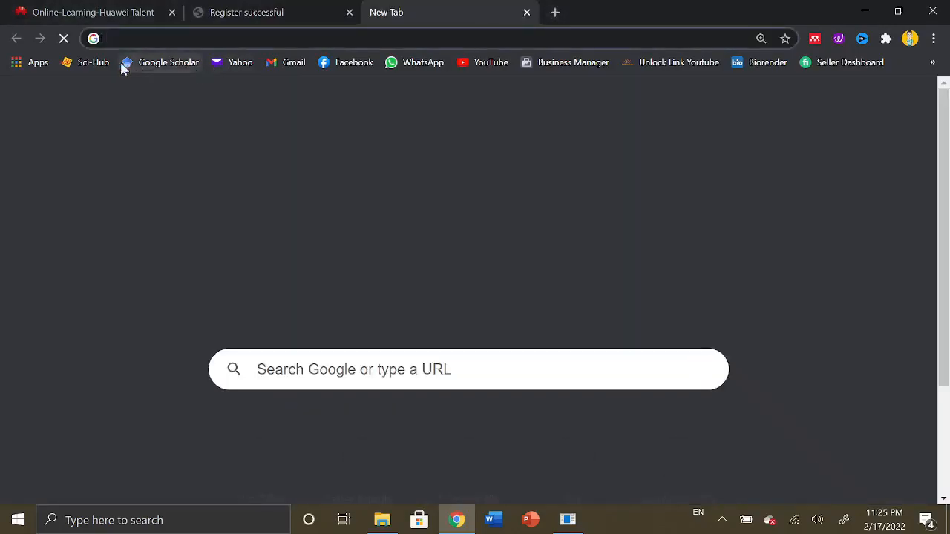
pyautogui.click(294, 62)
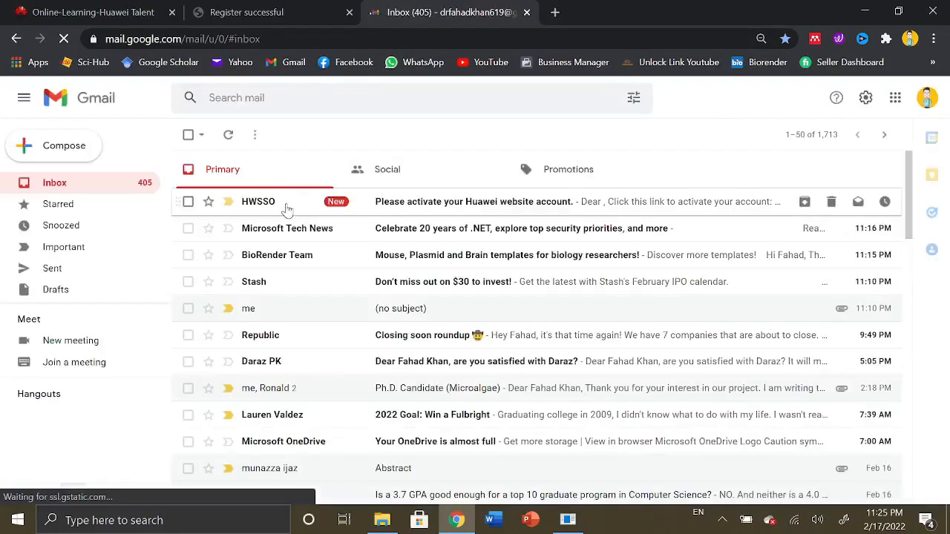
pyautogui.click(473, 202)
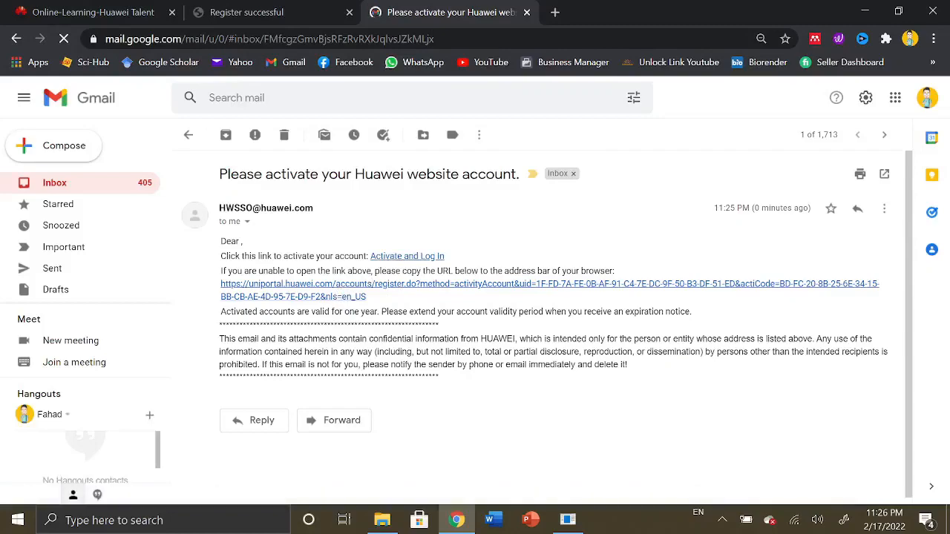
pyautogui.click(407, 256)
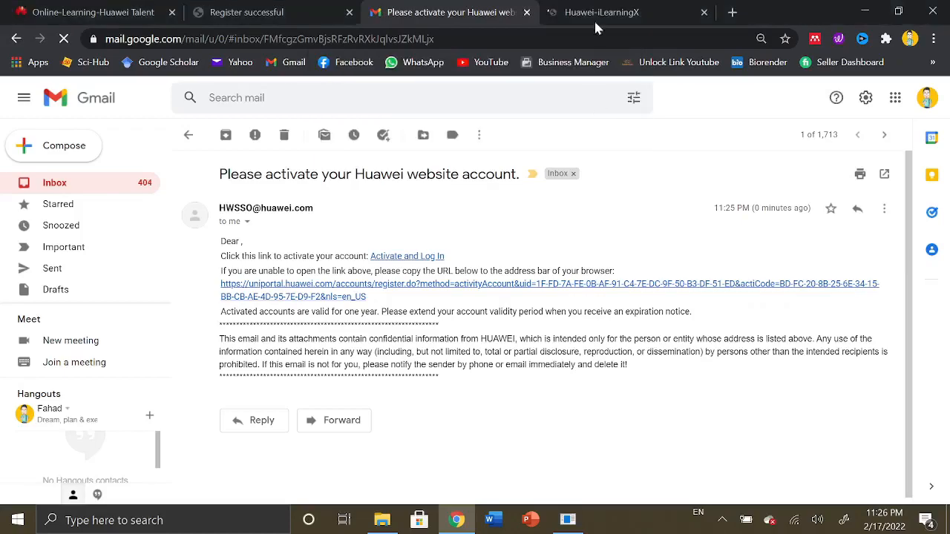
pyautogui.click(609, 12)
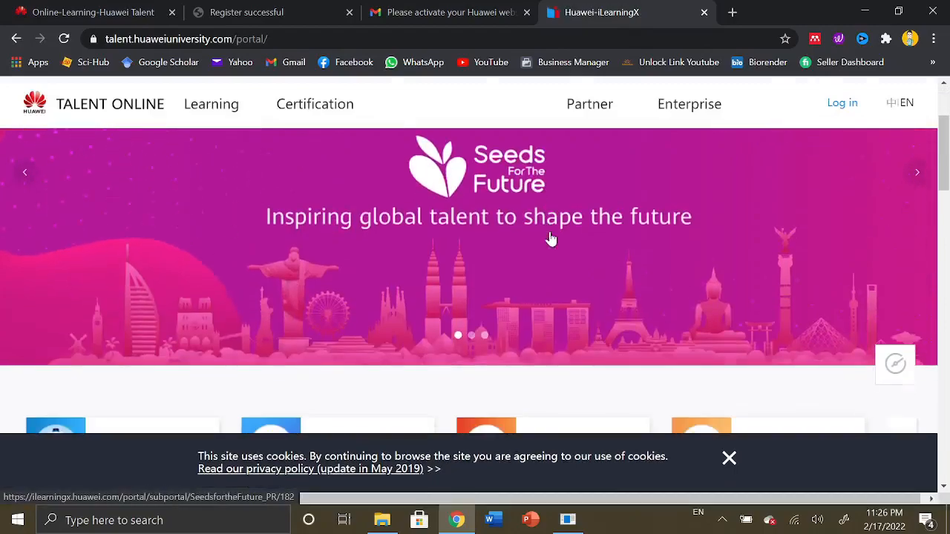
# Go to the Learning section of the activated Talent Online portal to load the course list
pyautogui.scroll(-3)
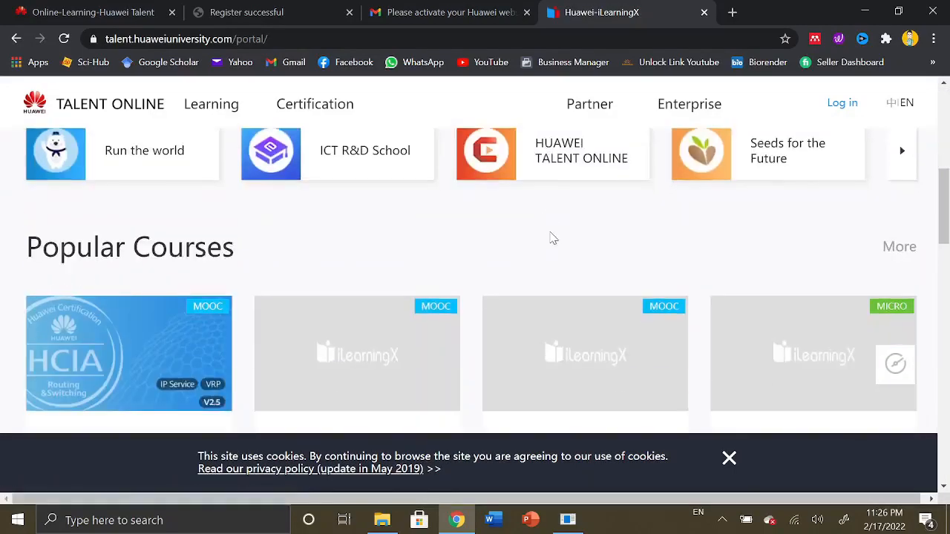
pyautogui.scroll(-3)
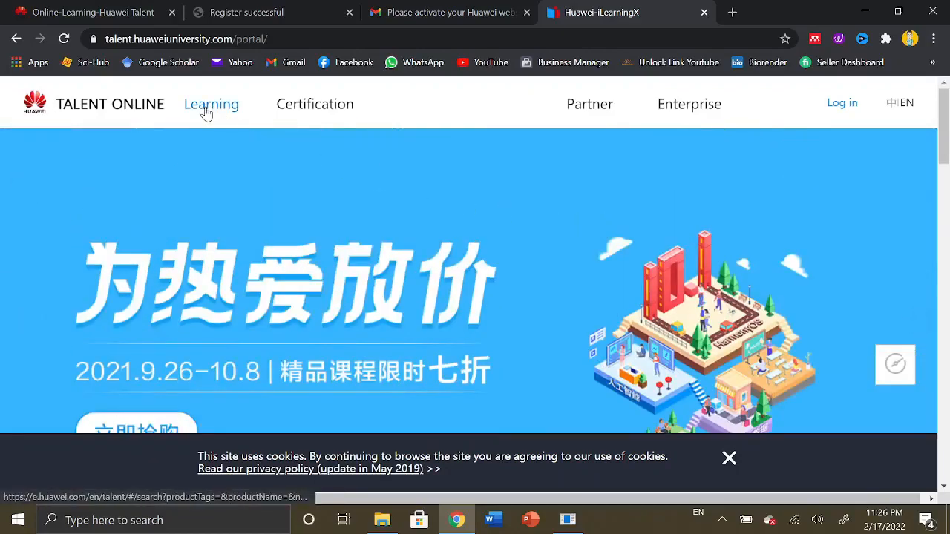
pyautogui.click(211, 104)
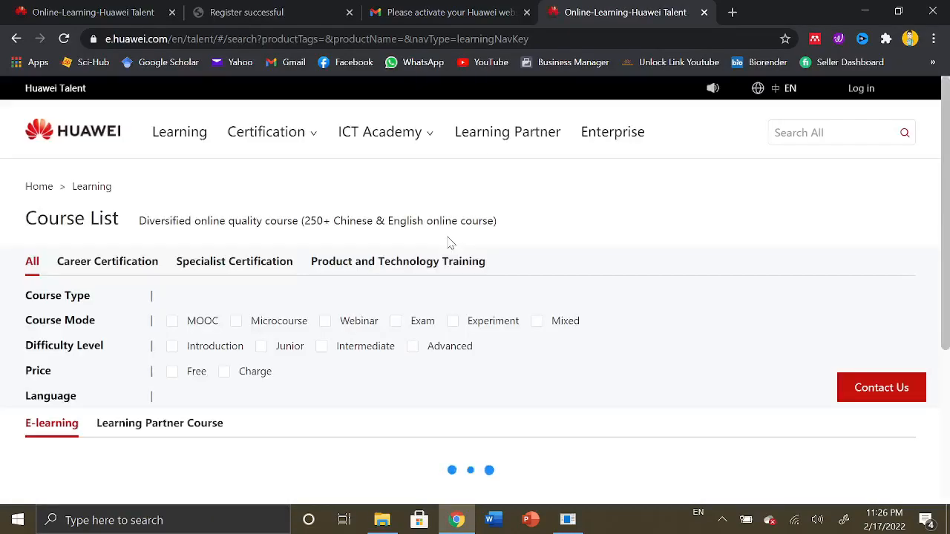
pyautogui.click(858, 88)
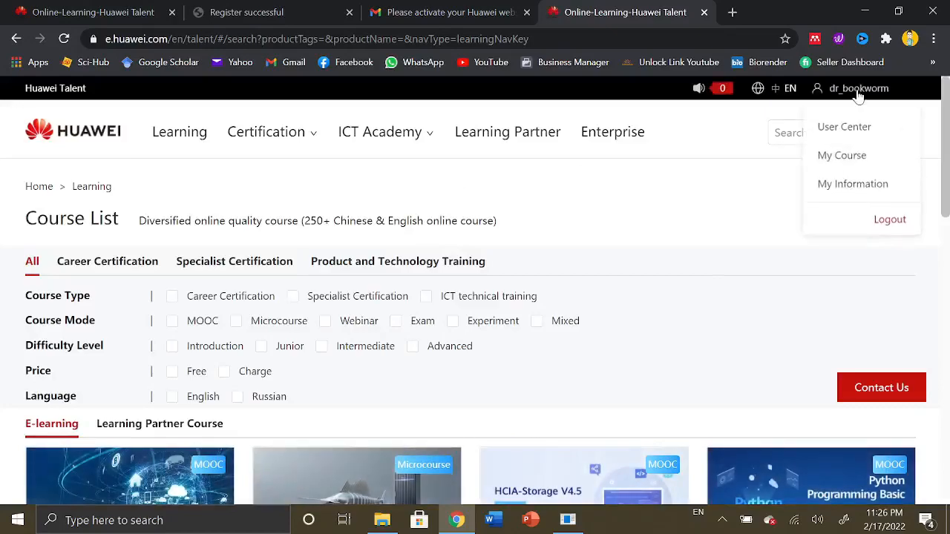
pyautogui.click(843, 126)
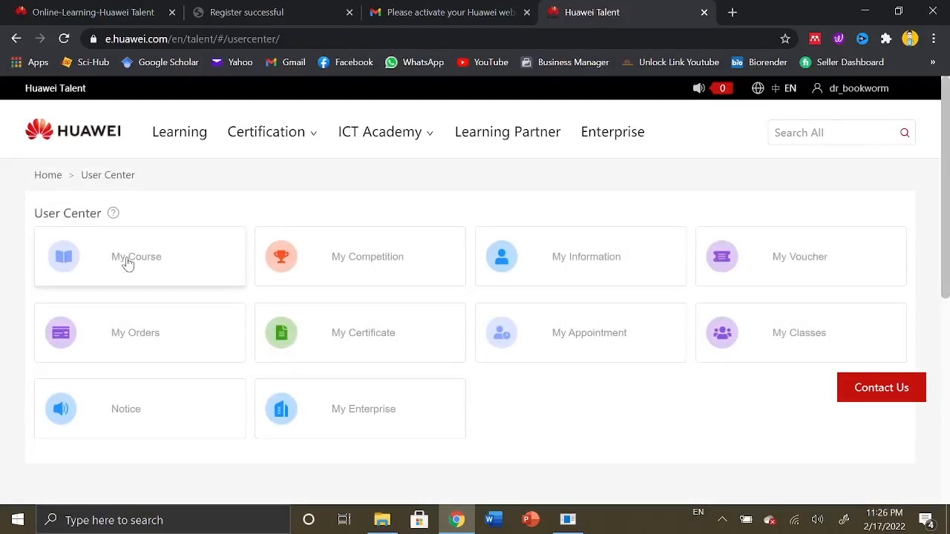
pyautogui.click(126, 260)
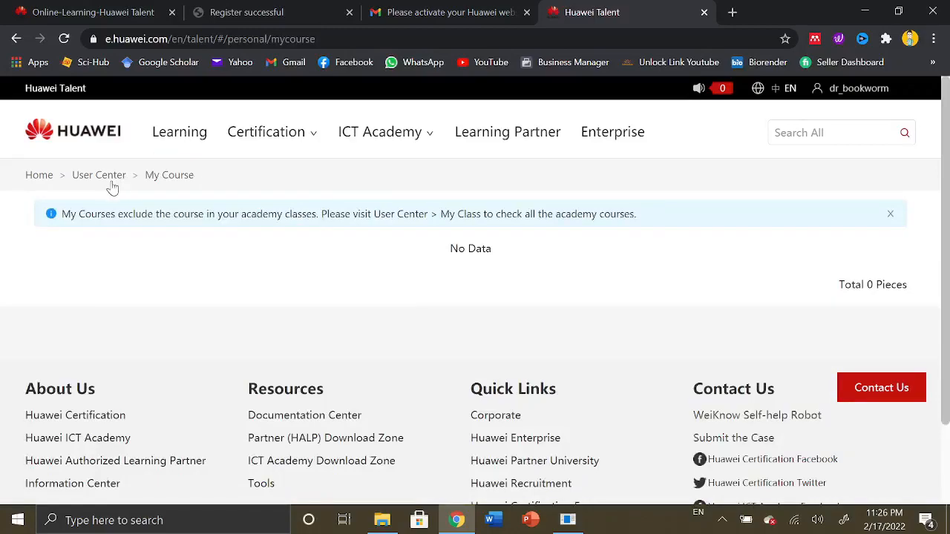
pyautogui.click(98, 176)
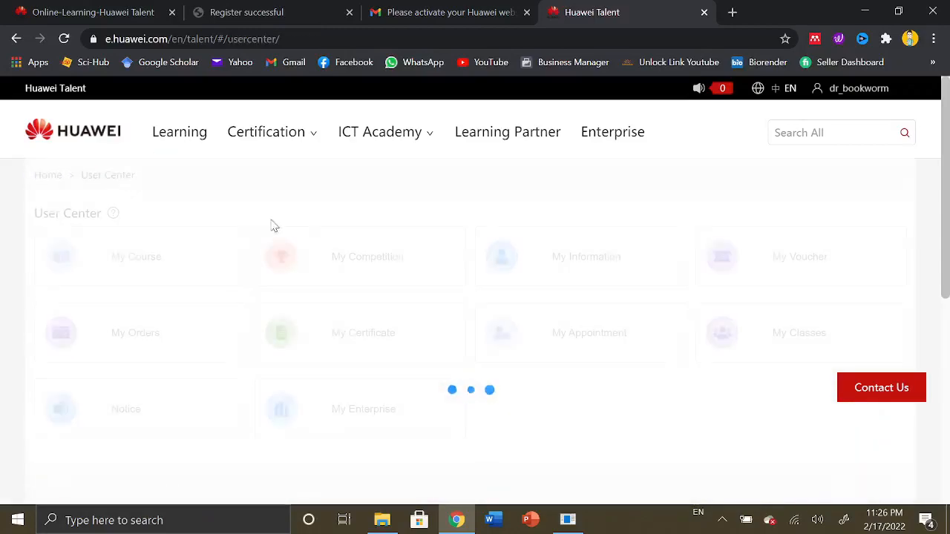
pyautogui.scroll(-3)
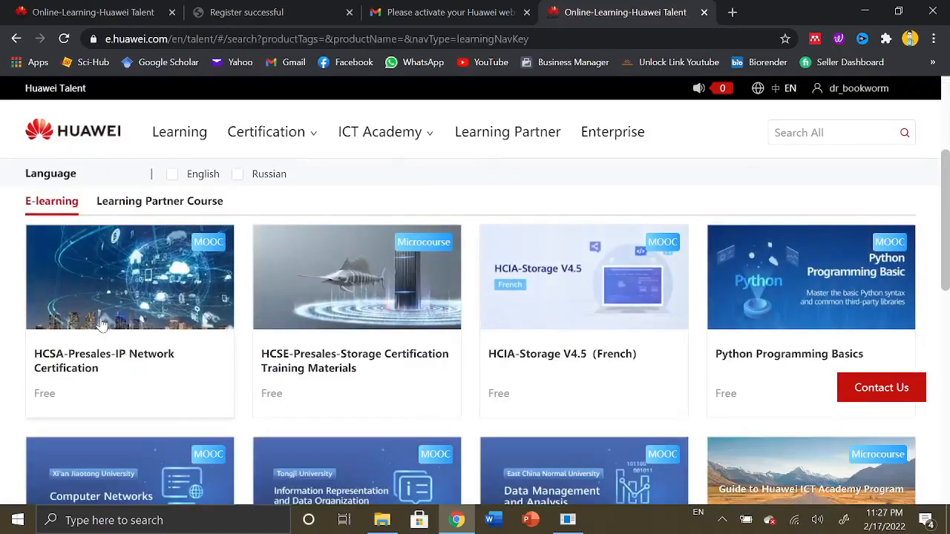
# Open the Computer Networks Course card from the course list
pyautogui.scroll(-3)
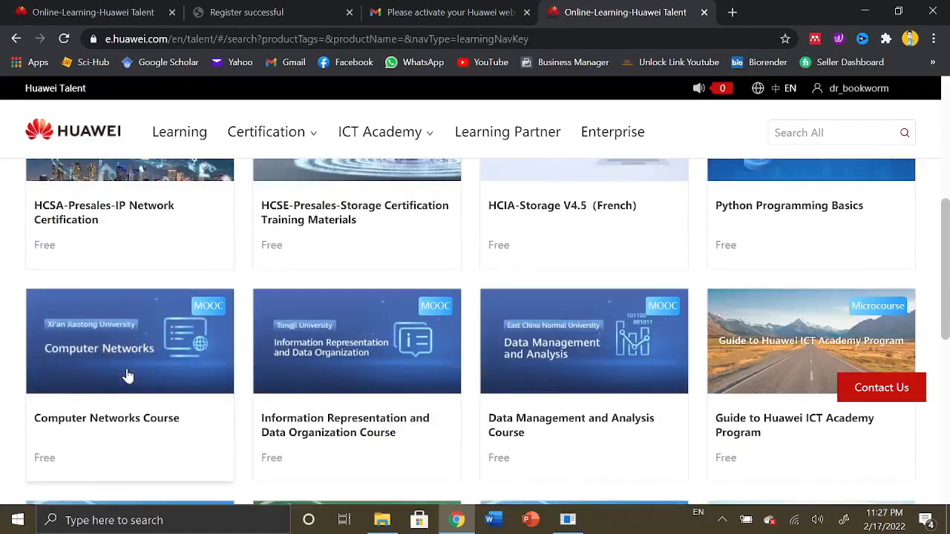
pyautogui.click(131, 340)
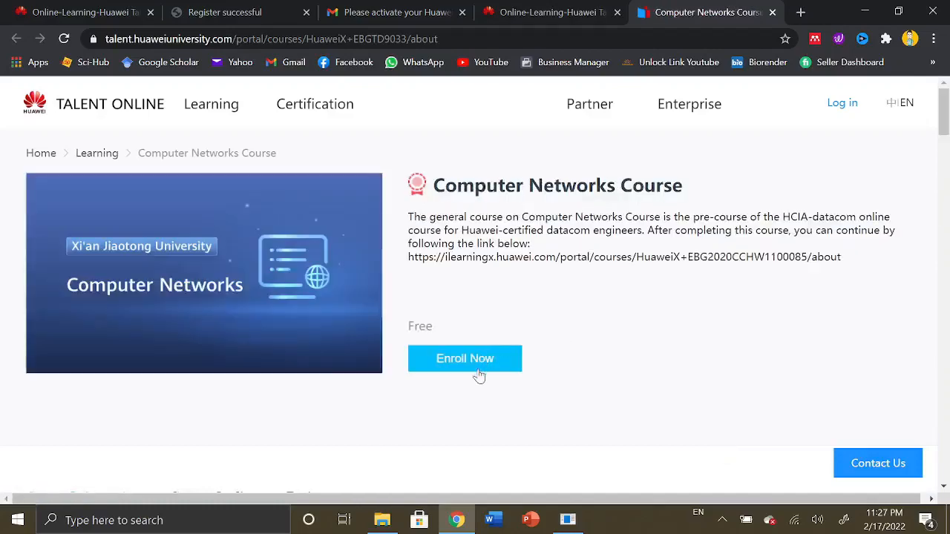
# Enroll Now, confirm the iLearningX authorisation and accept the updated privacy statement
pyautogui.click(464, 358)
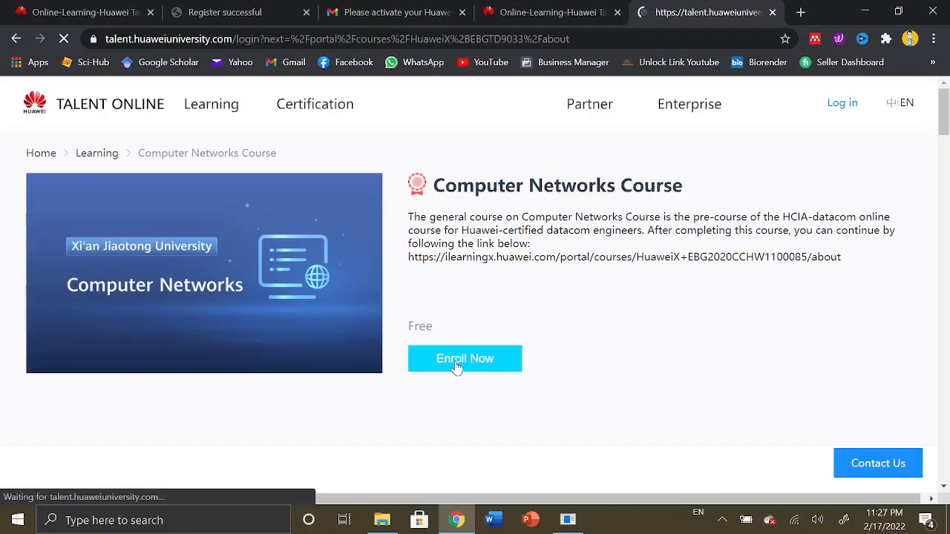
pyautogui.click(464, 358)
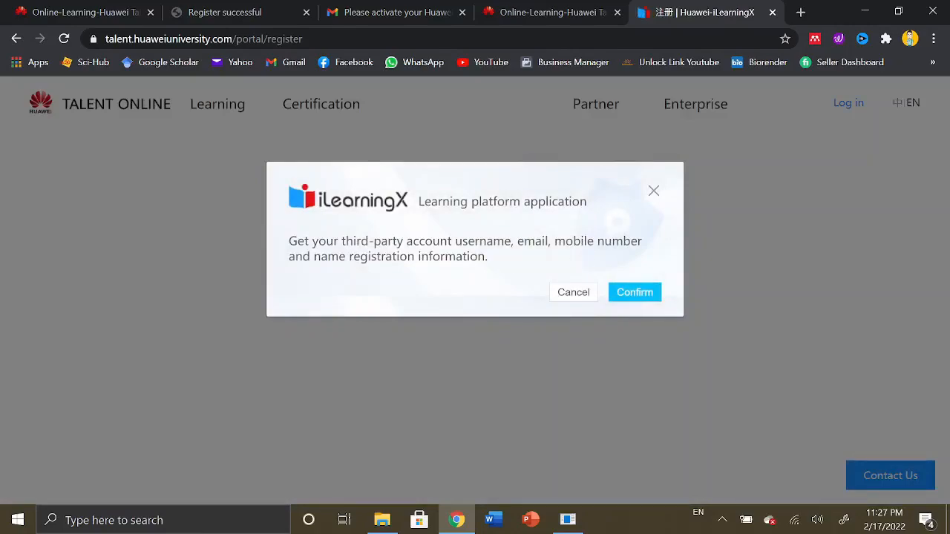
pyautogui.moveTo(634, 291)
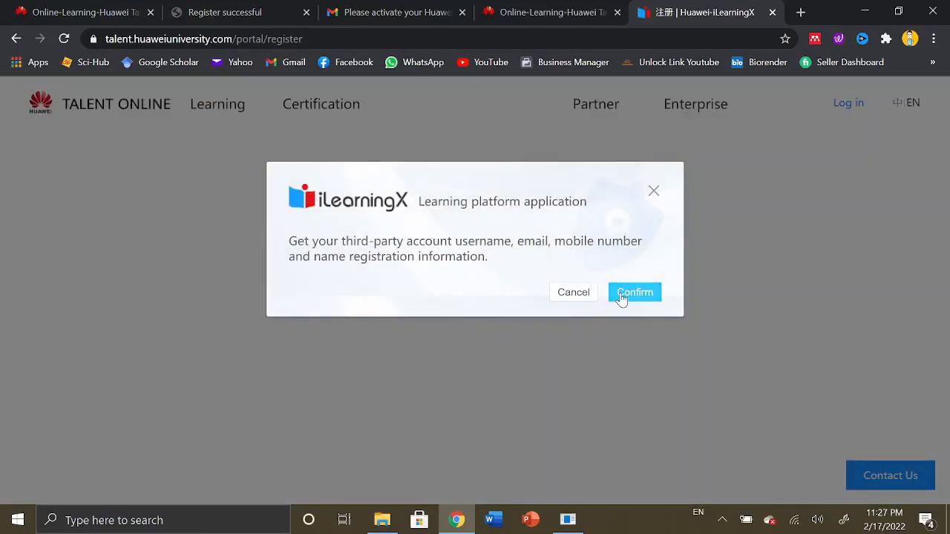
pyautogui.click(636, 291)
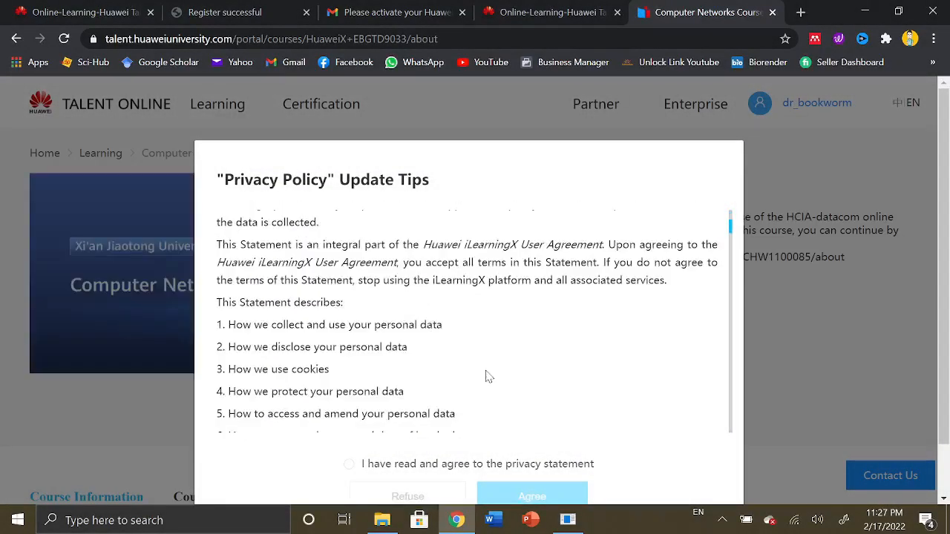
pyautogui.click(349, 463)
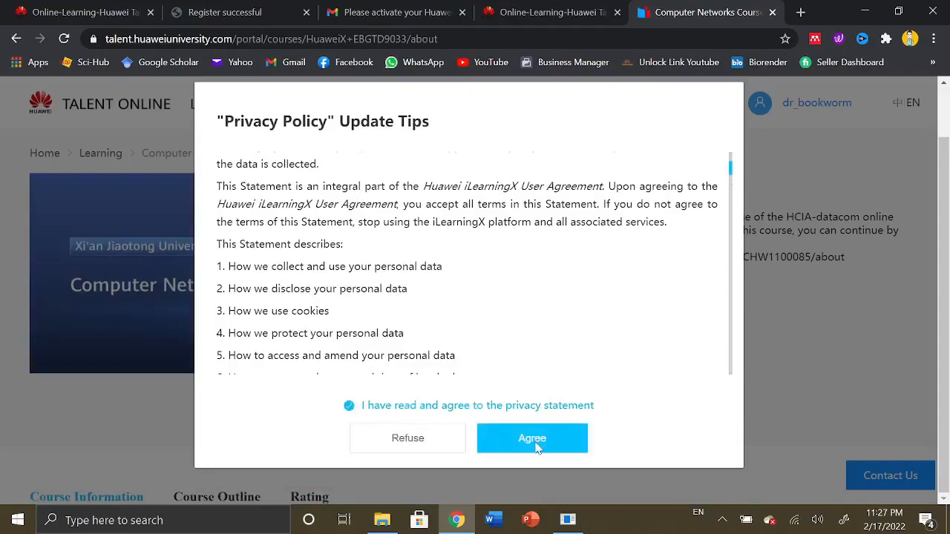
pyautogui.click(532, 438)
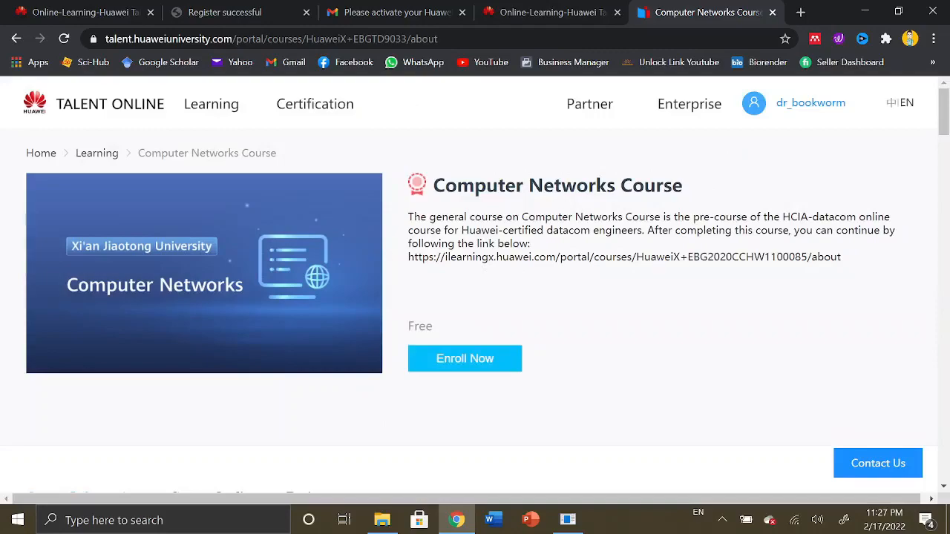
pyautogui.moveTo(787, 165)
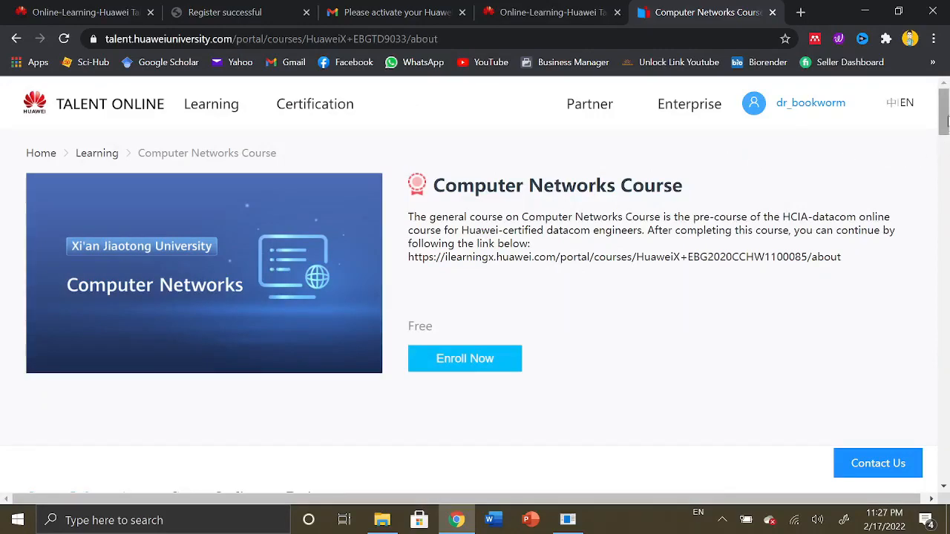
# Open My Course from the account menu, showing 0 enrolled courses
pyautogui.scroll(-3)
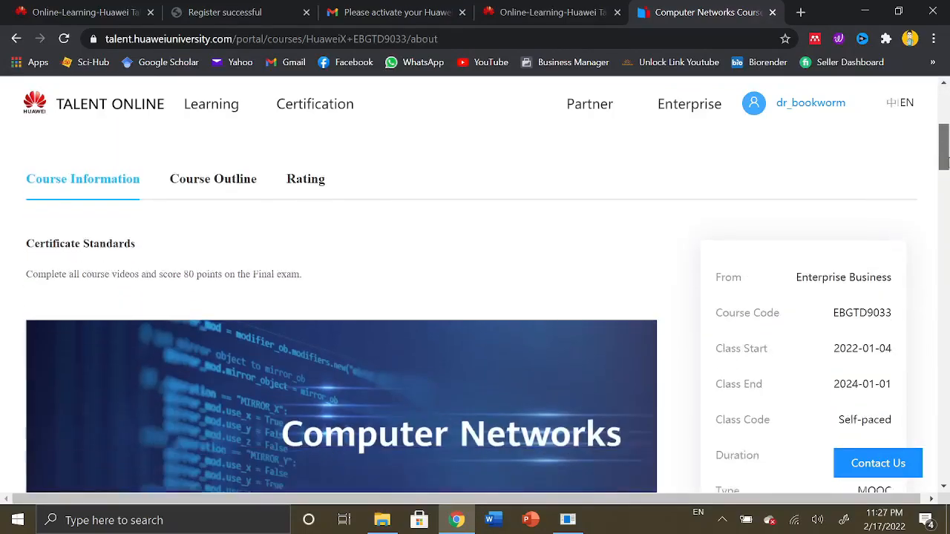
pyautogui.scroll(-3)
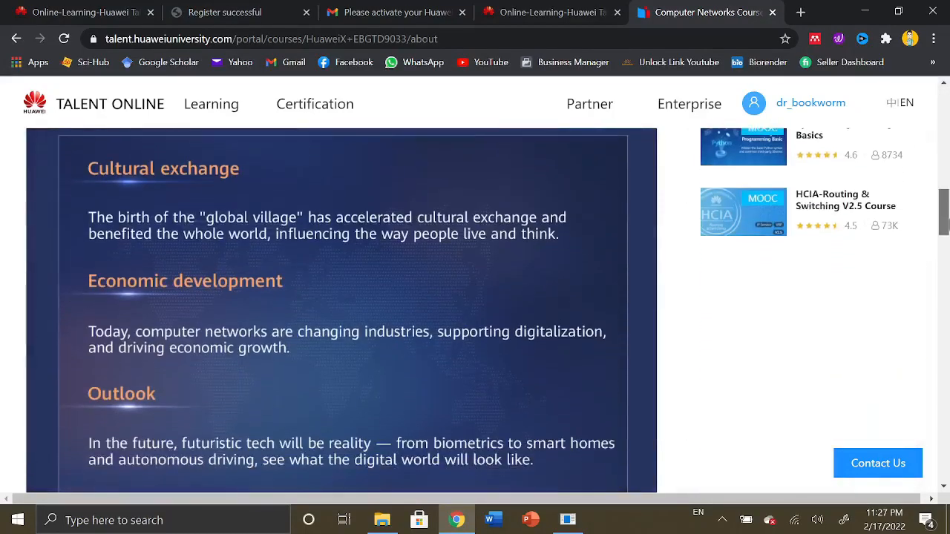
pyautogui.scroll(-3)
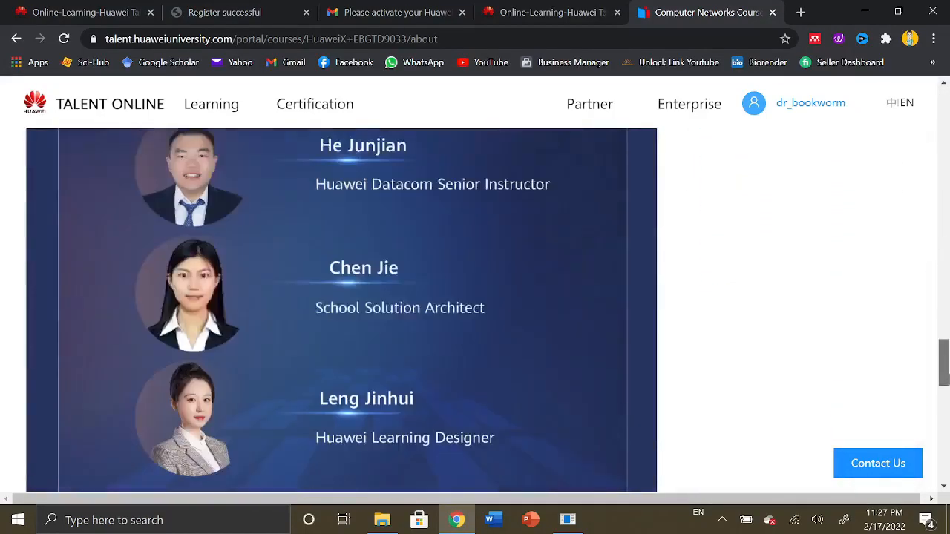
pyautogui.click(810, 102)
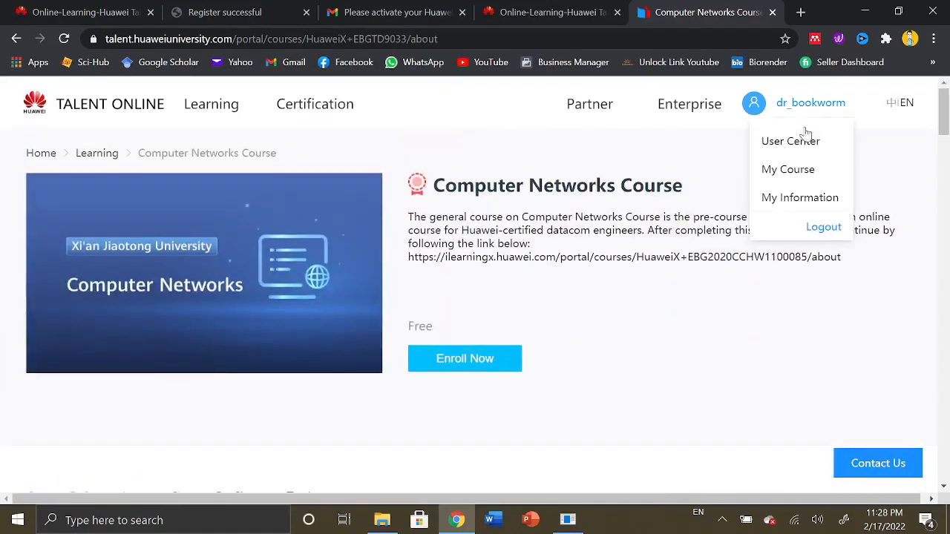
pyautogui.click(787, 169)
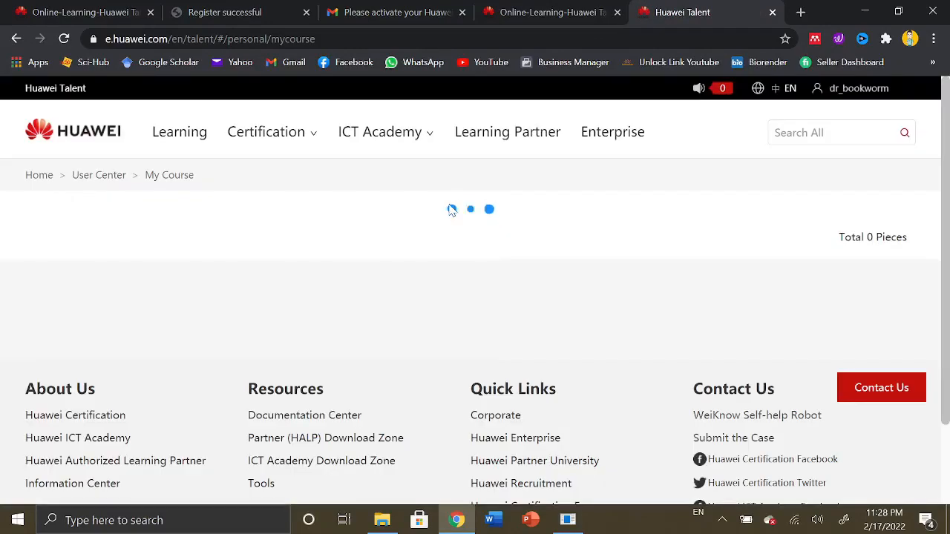
pyautogui.moveTo(258, 258)
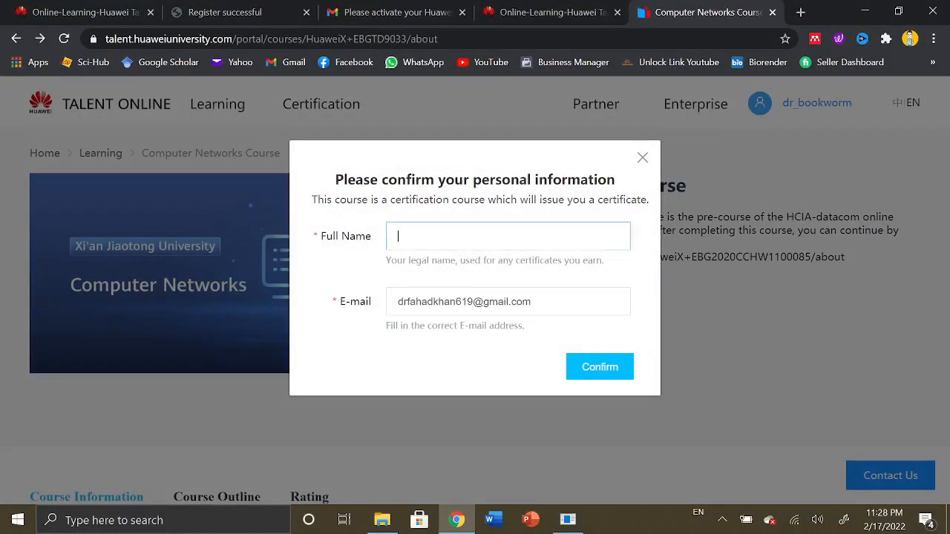
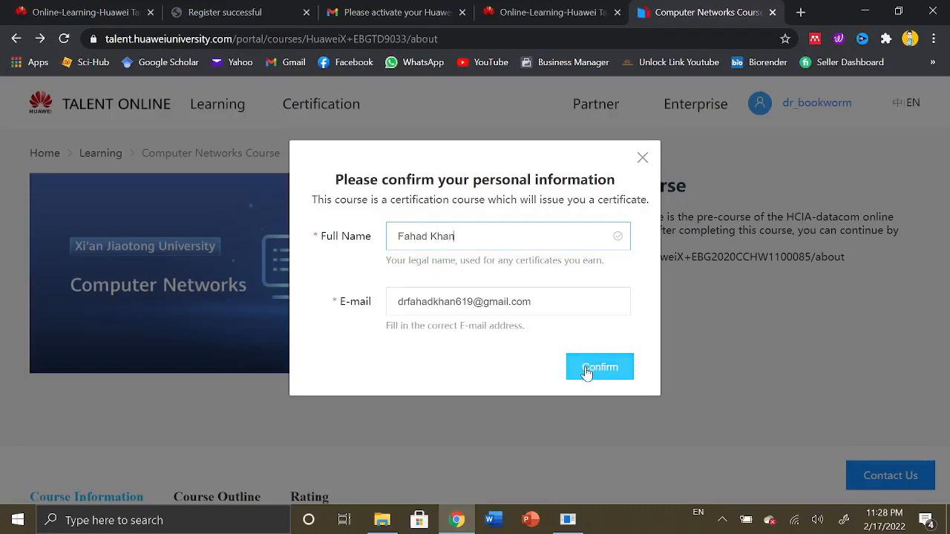
pyautogui.click(600, 367)
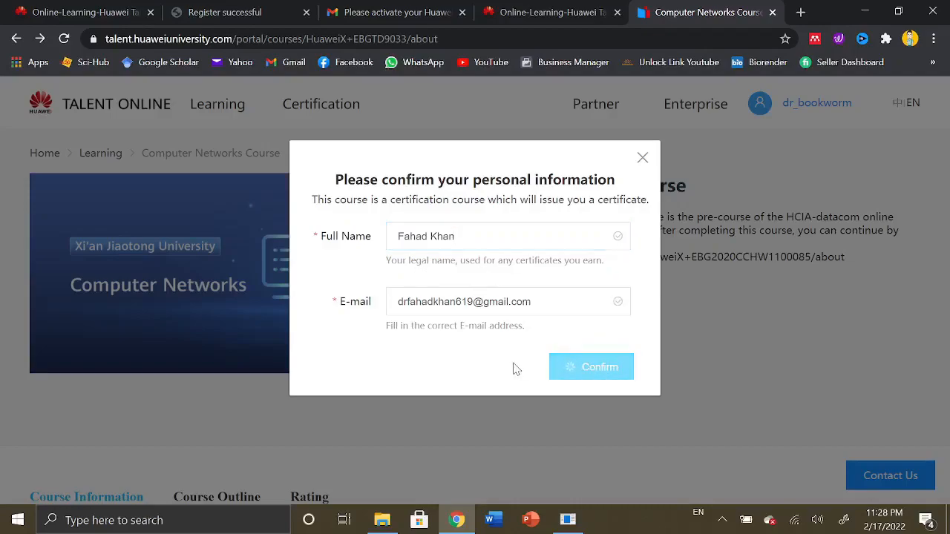
pyautogui.click(590, 367)
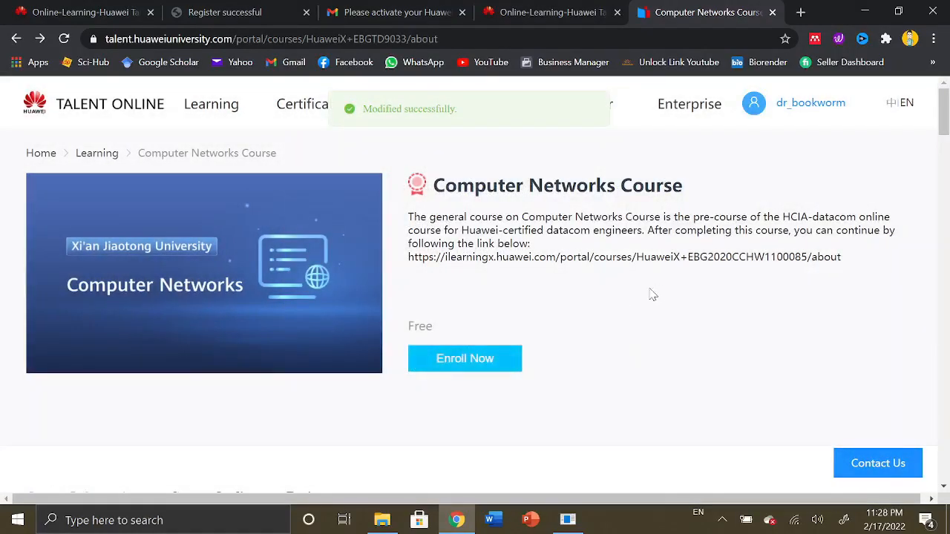
pyautogui.click(465, 358)
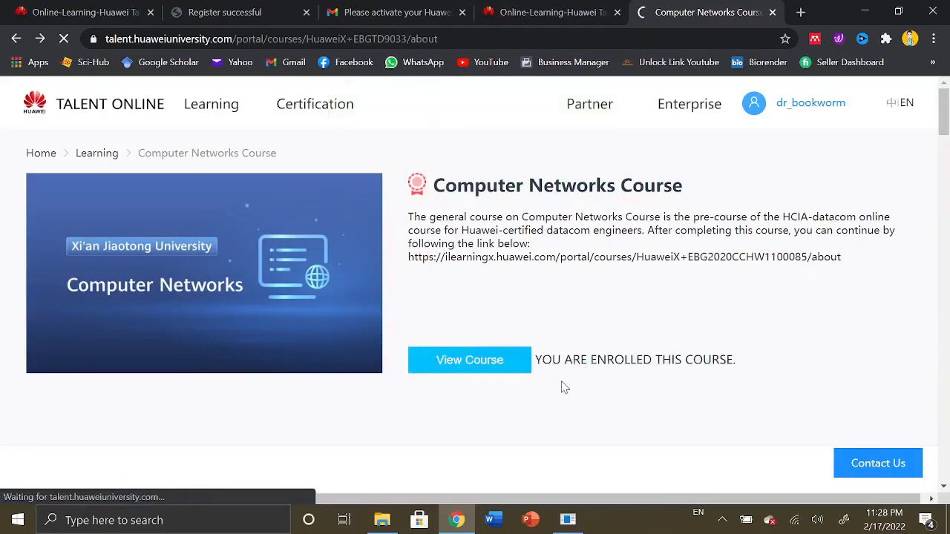
# View the enrolled course and browse its Course Introduction and catalog
pyautogui.click(469, 361)
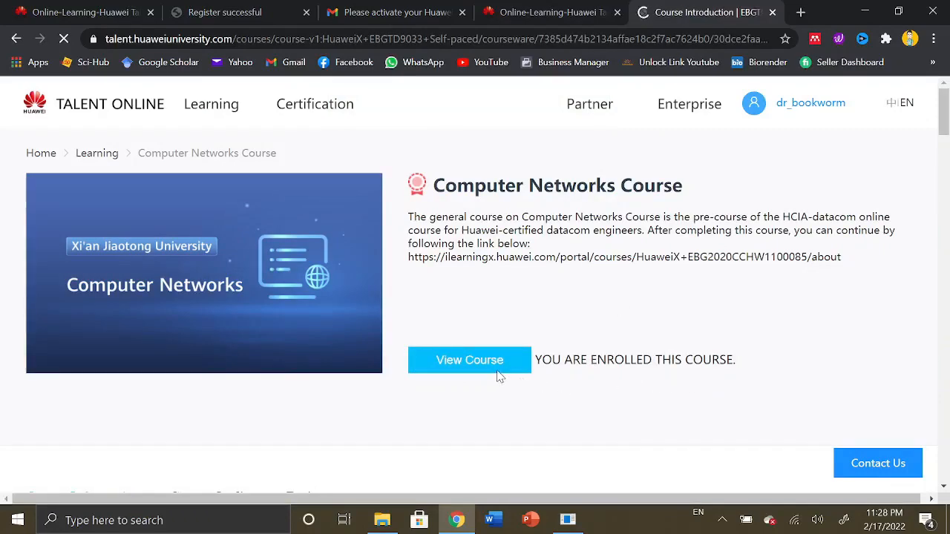
pyautogui.click(469, 360)
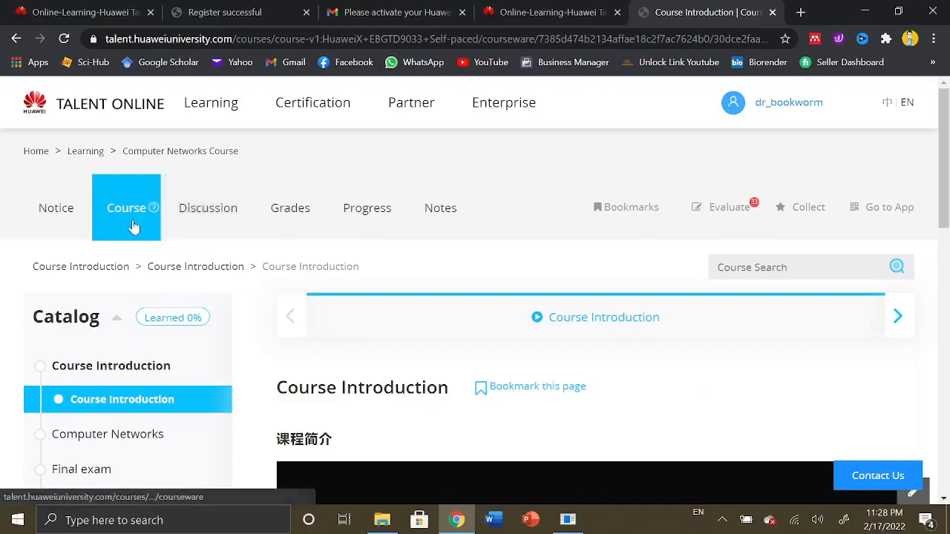
pyautogui.scroll(-3)
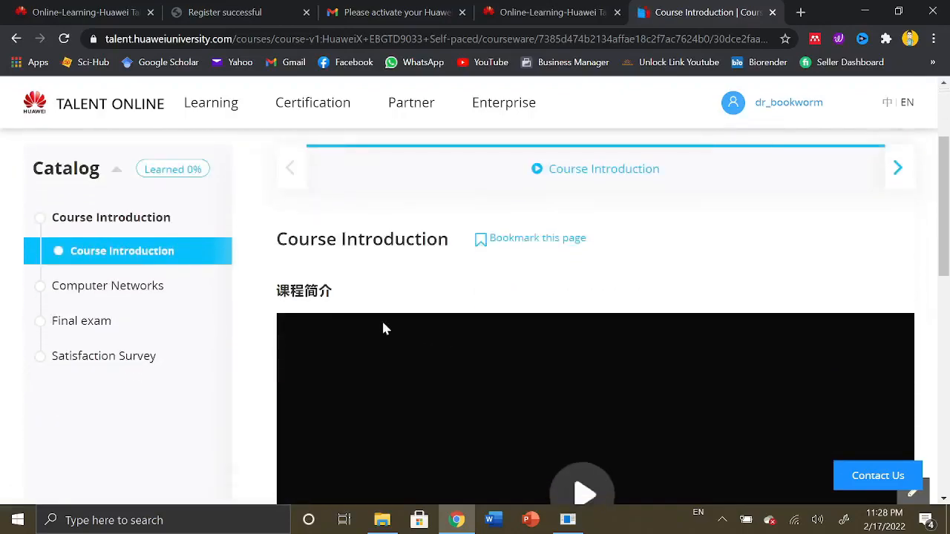
pyautogui.scroll(-3)
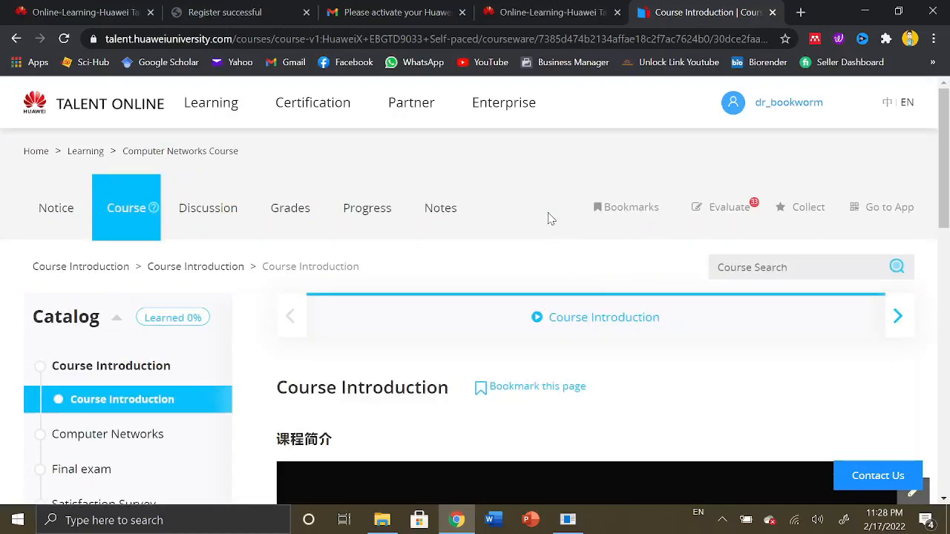
pyautogui.moveTo(538, 167)
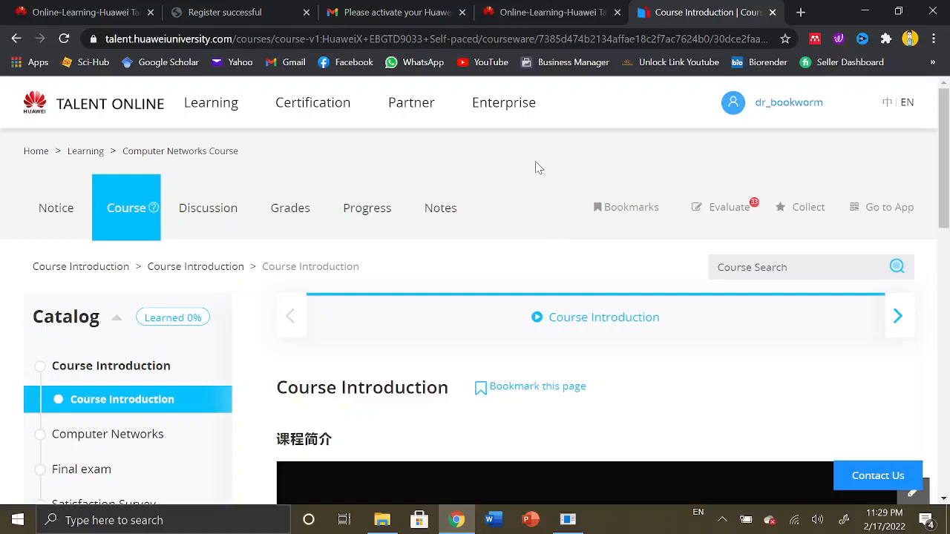
pyautogui.moveTo(552, 15)
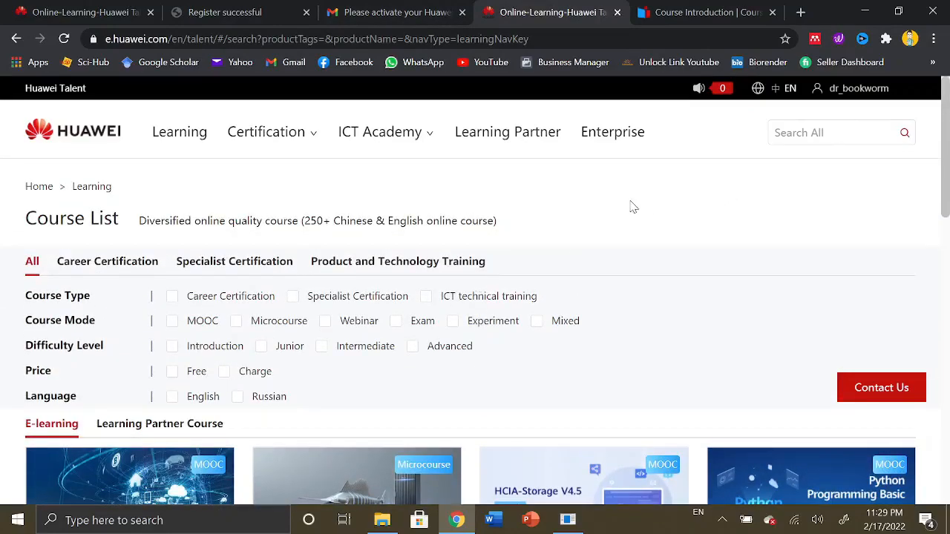
pyautogui.scroll(-3)
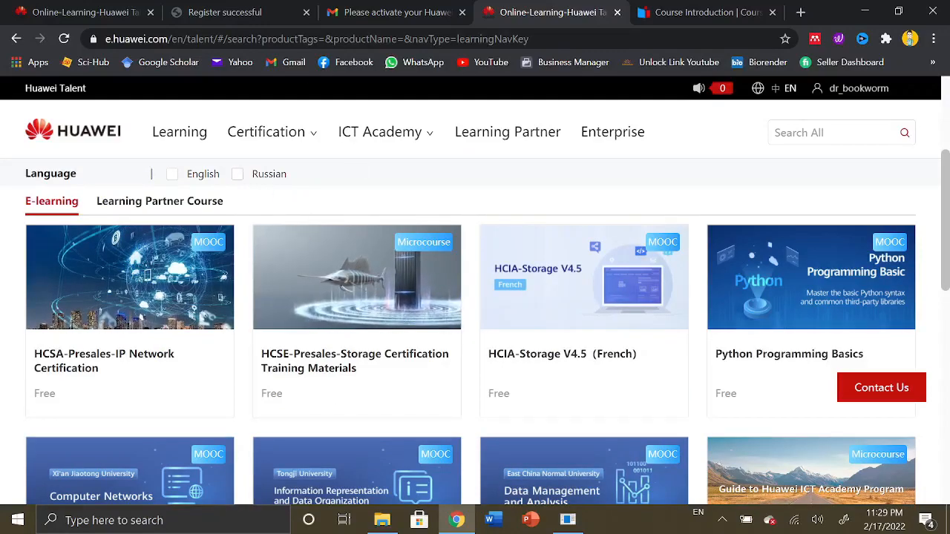
pyautogui.moveTo(490, 208)
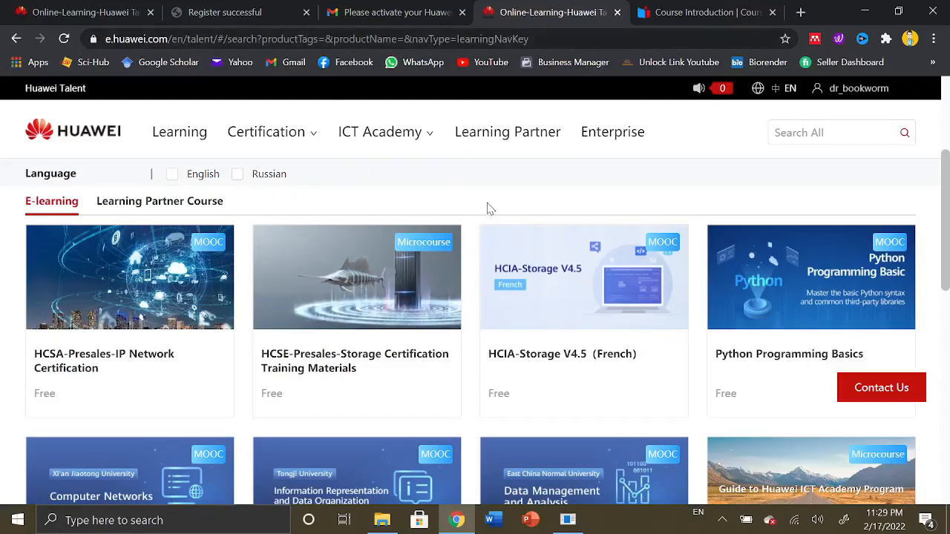